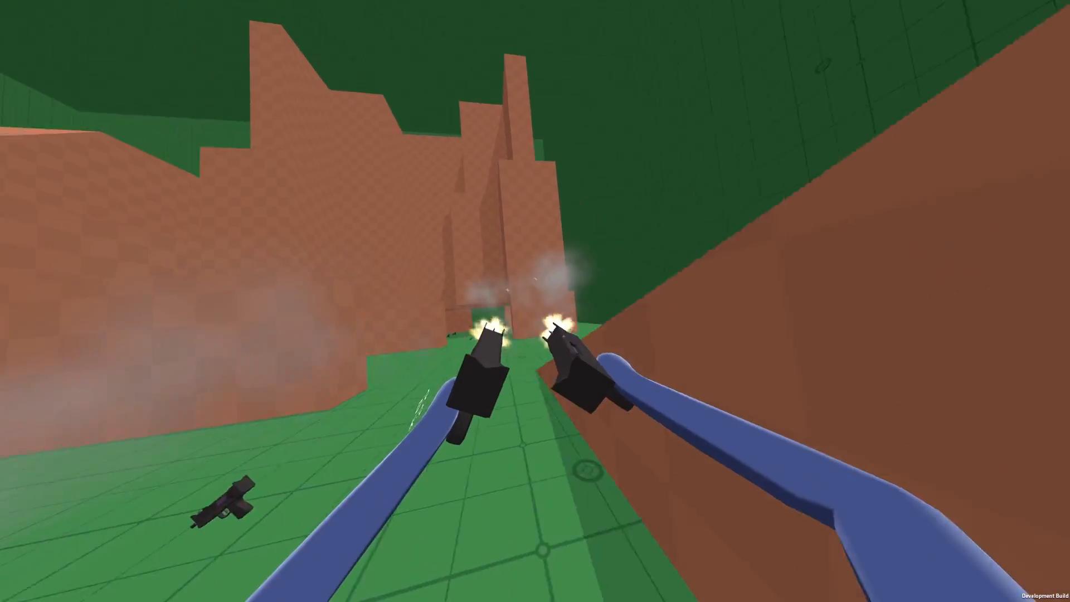
mouse_move(535, 301)
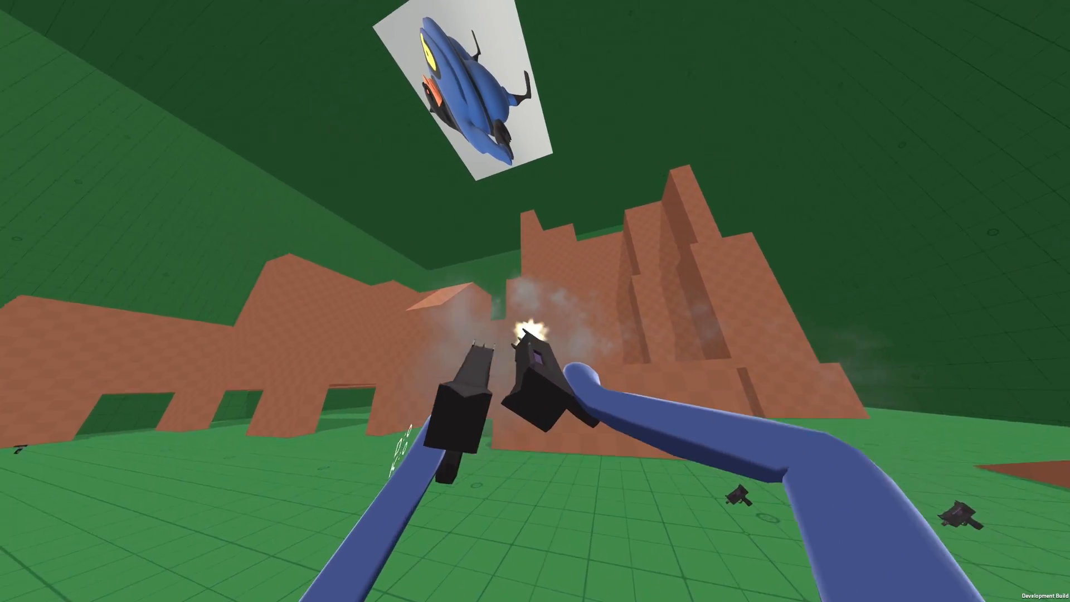
mouse_move(535, 301)
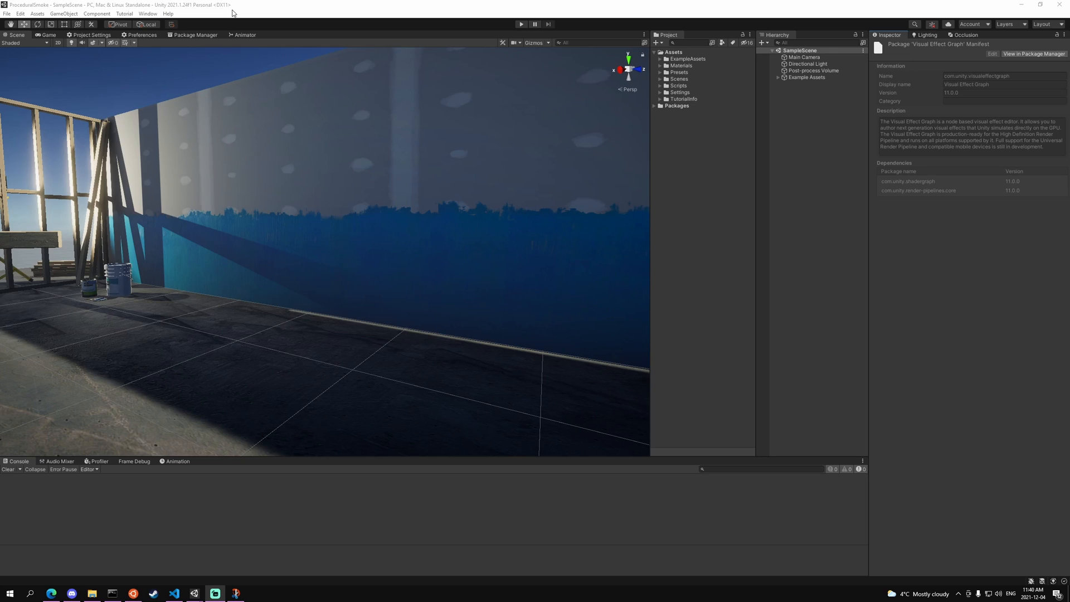
Leave the smoke demo and view the installed Shader Graph package details in Package Manager
left_click(195, 35)
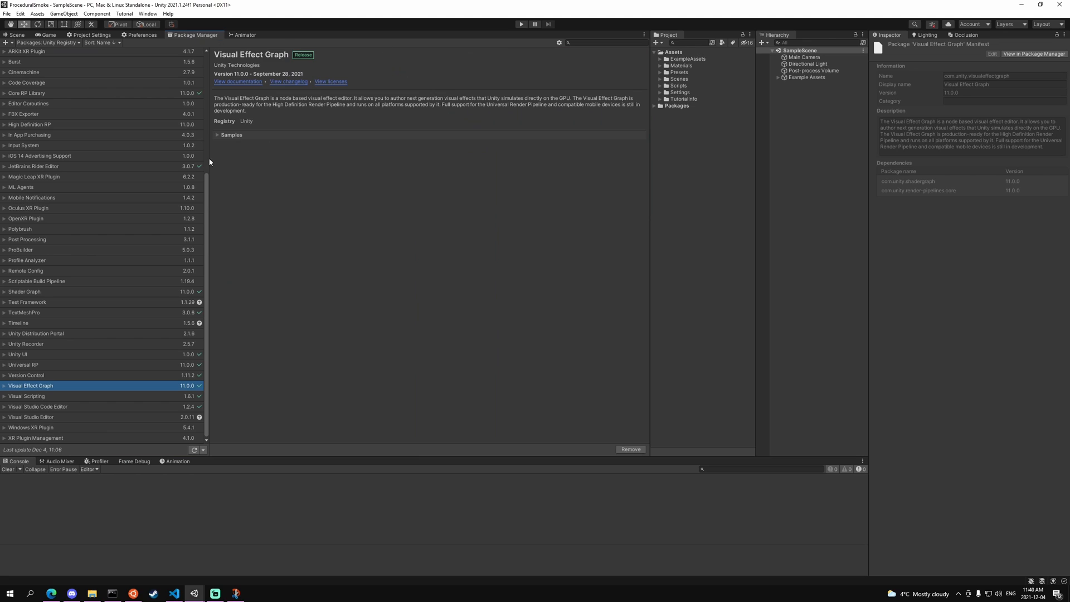
mouse_move(39, 389)
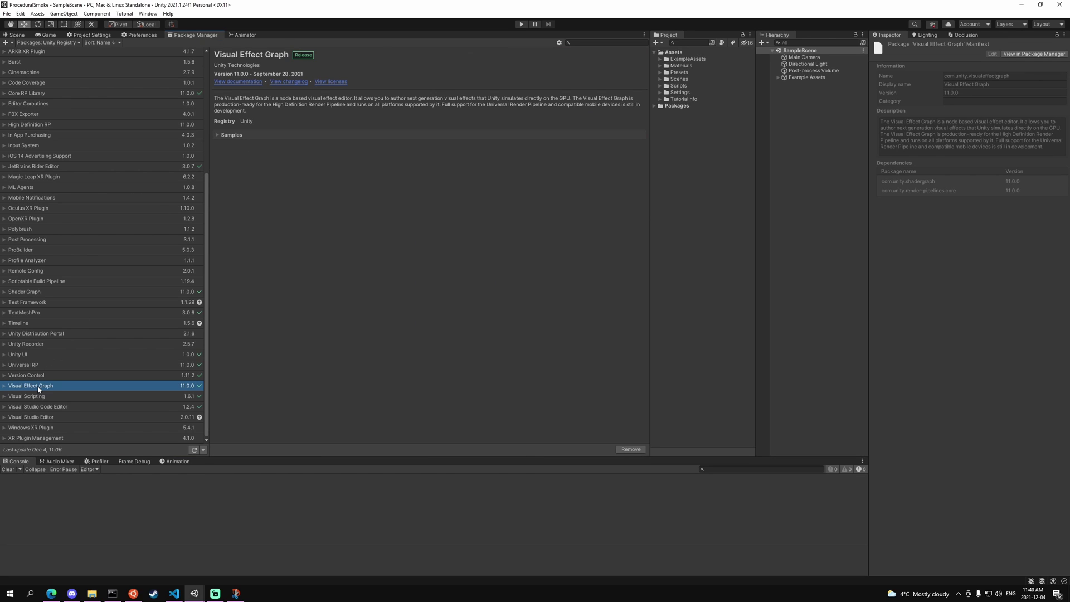
left_click(24, 292)
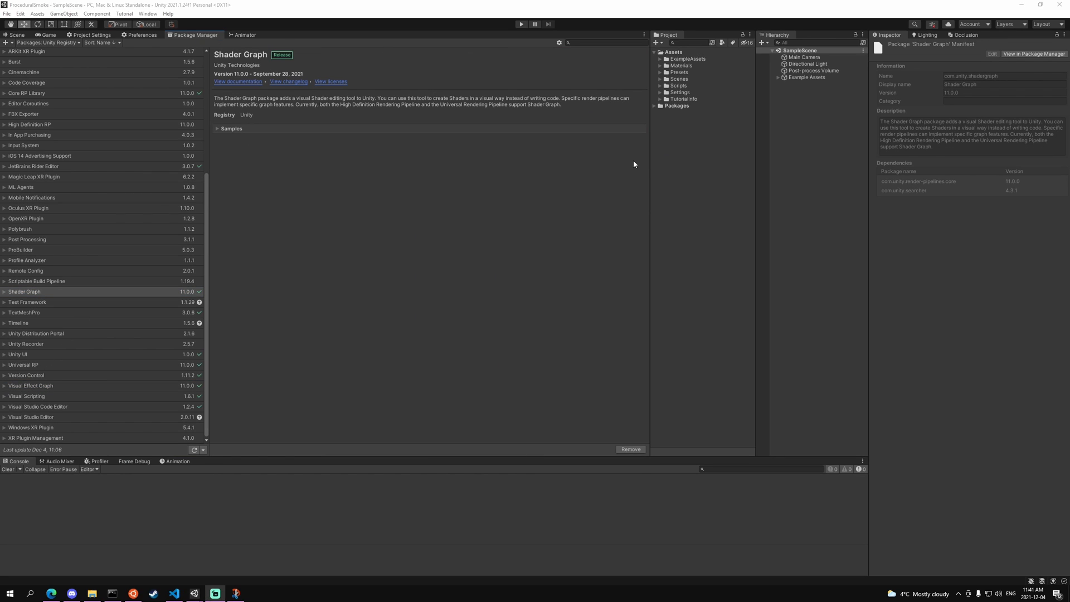
Create a VFX Shader Graph asset named Smoke in Assets and open it
right_click(672, 51)
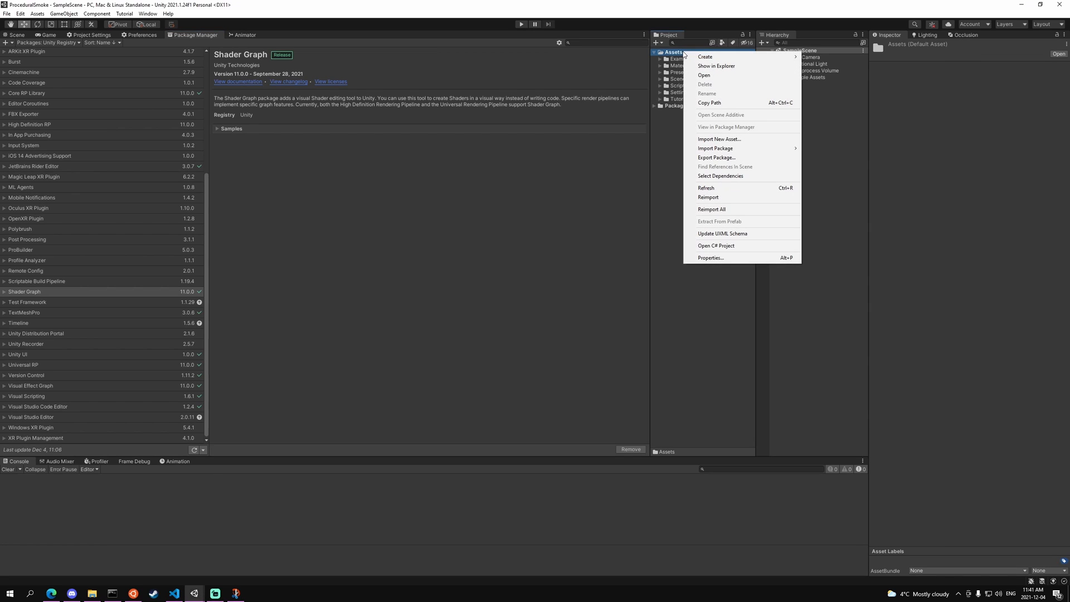
mouse_move(782, 109)
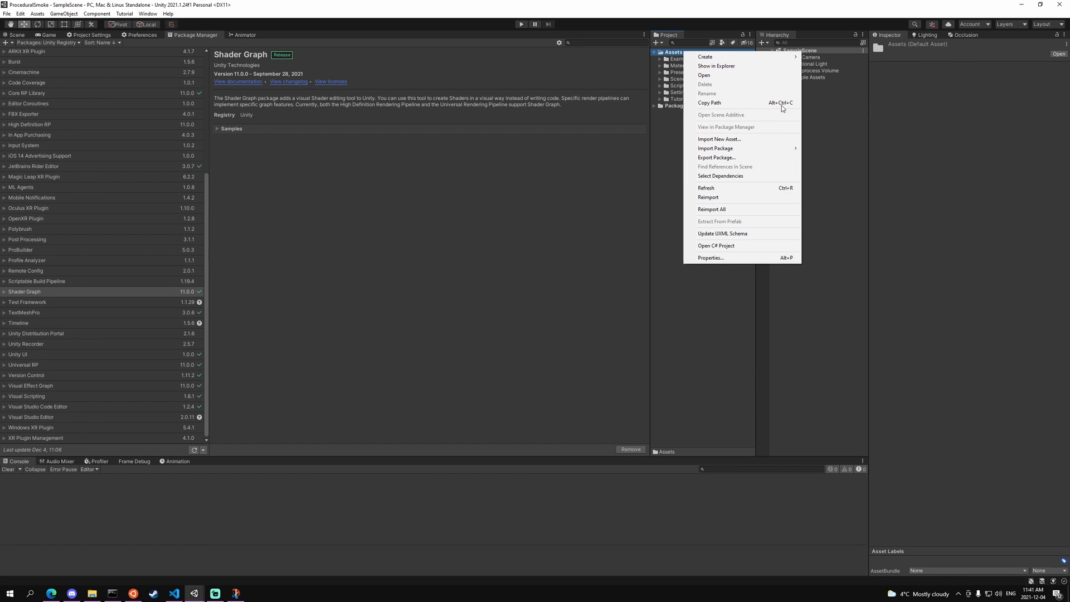
left_click(705, 57)
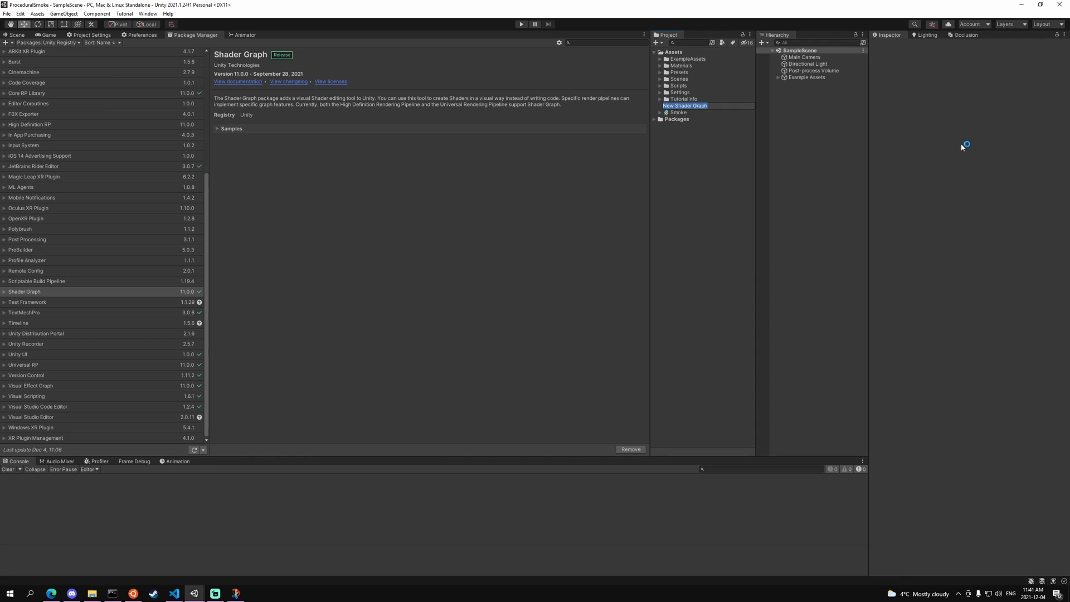
double_click(687, 105)
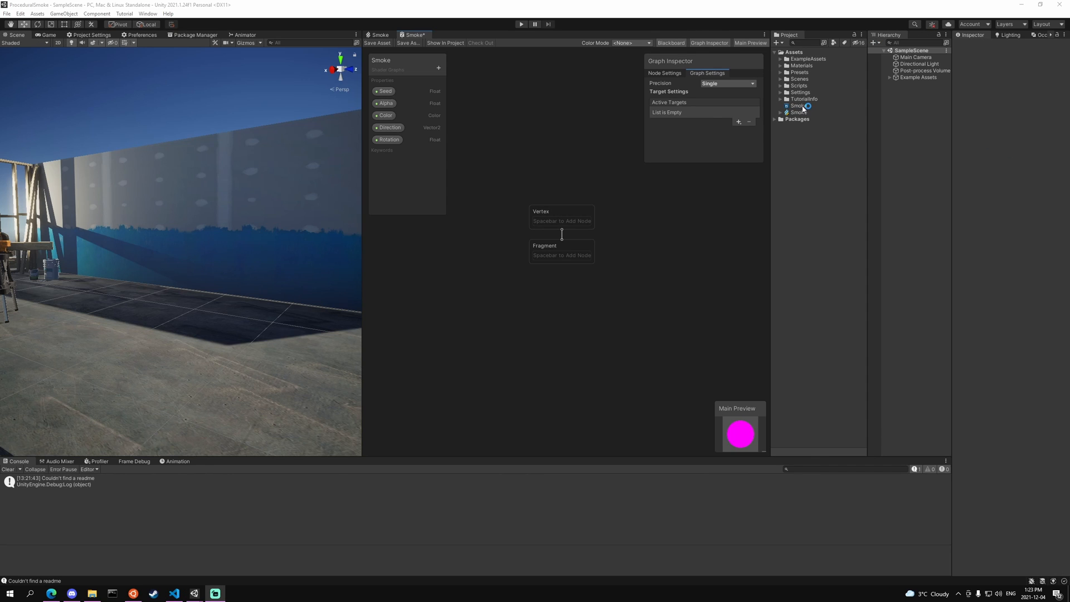
Add Visual Effect as the Smoke graph's active target in Graph Settings
left_click(797, 105)
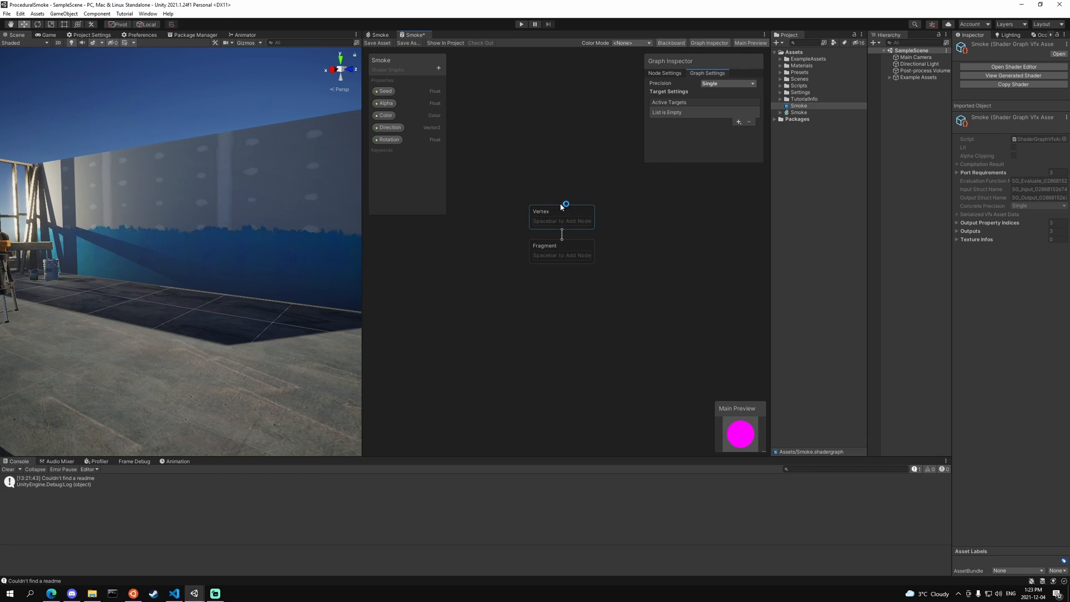
left_click(739, 122)
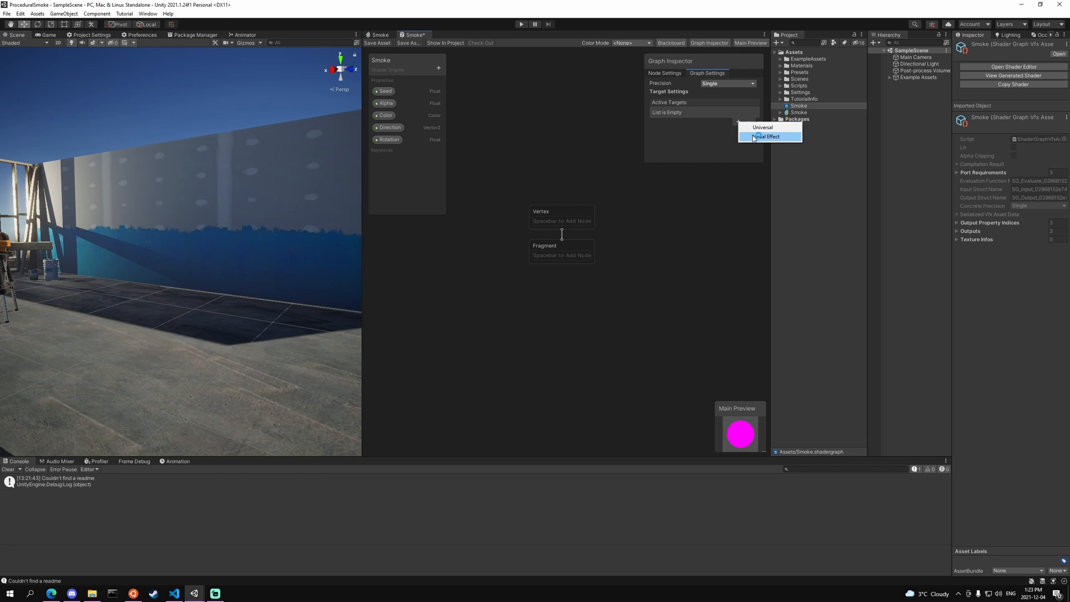
left_click(767, 136)
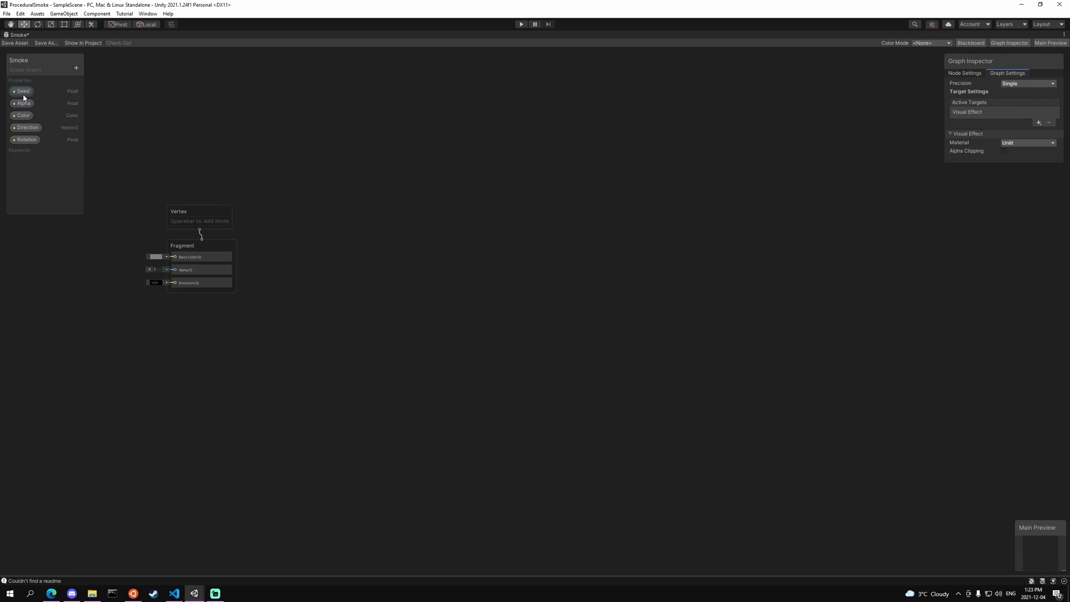
mouse_move(27, 127)
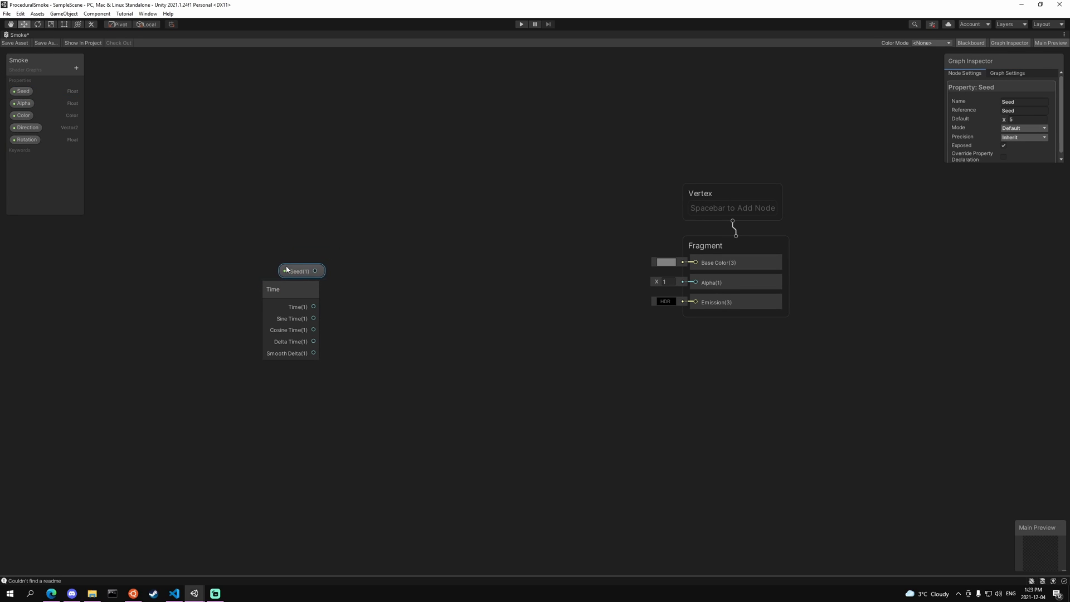
Add an Add node combining the Seed property with Time
left_click(365, 281)
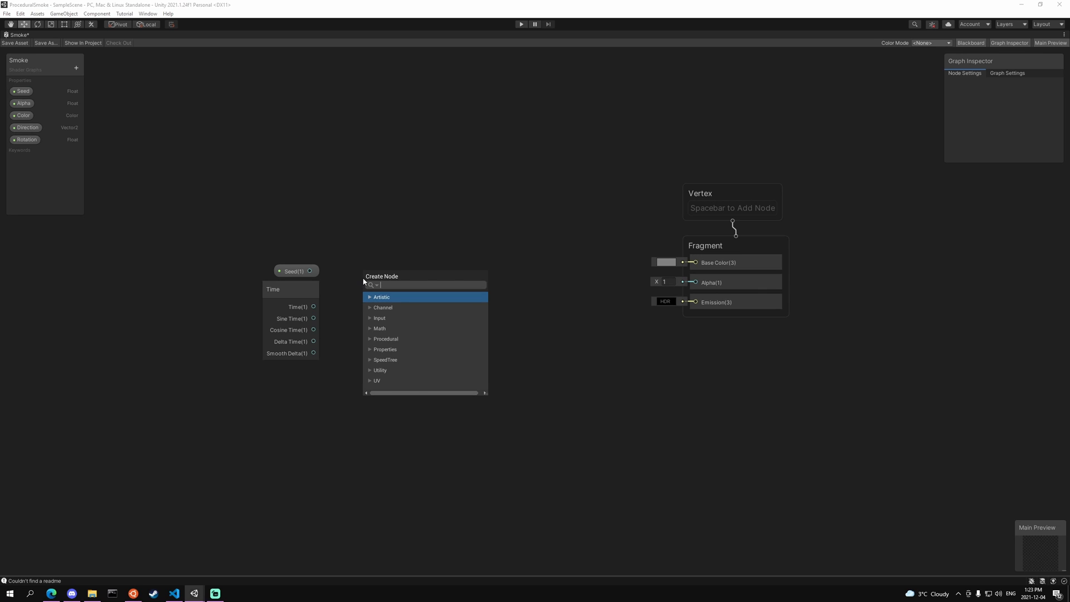
type("add")
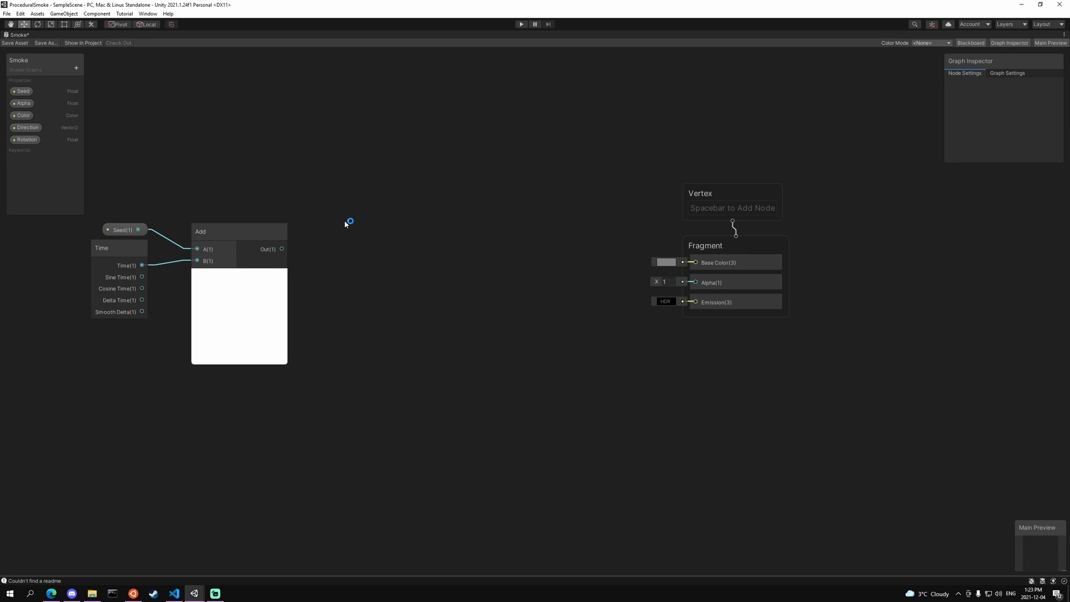
left_click(28, 128)
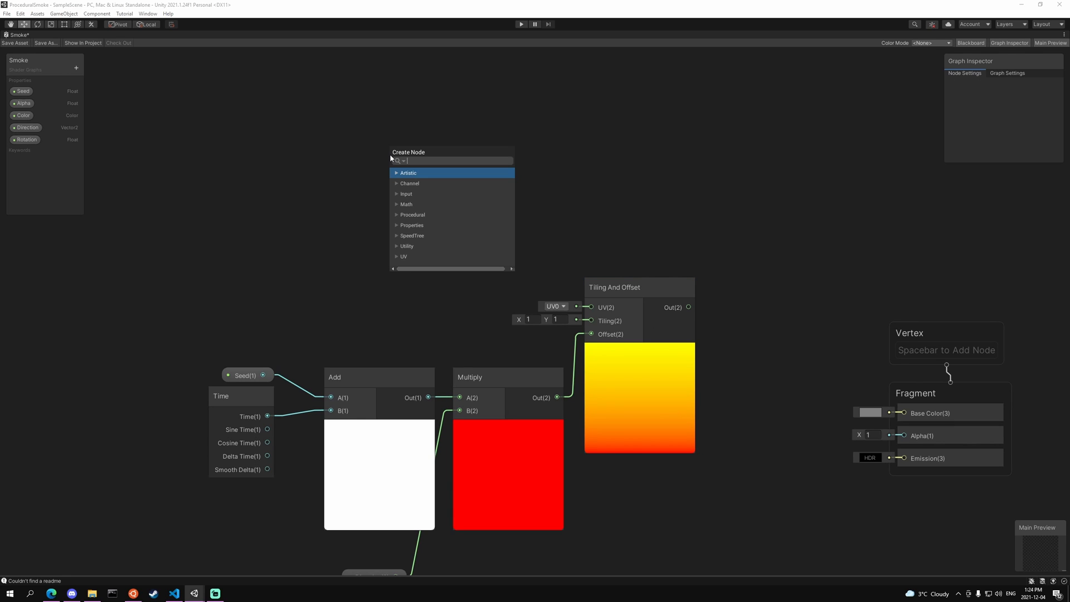
Add a Rotate node driven by the Rotation property to feed rotated UVs
type("rotat")
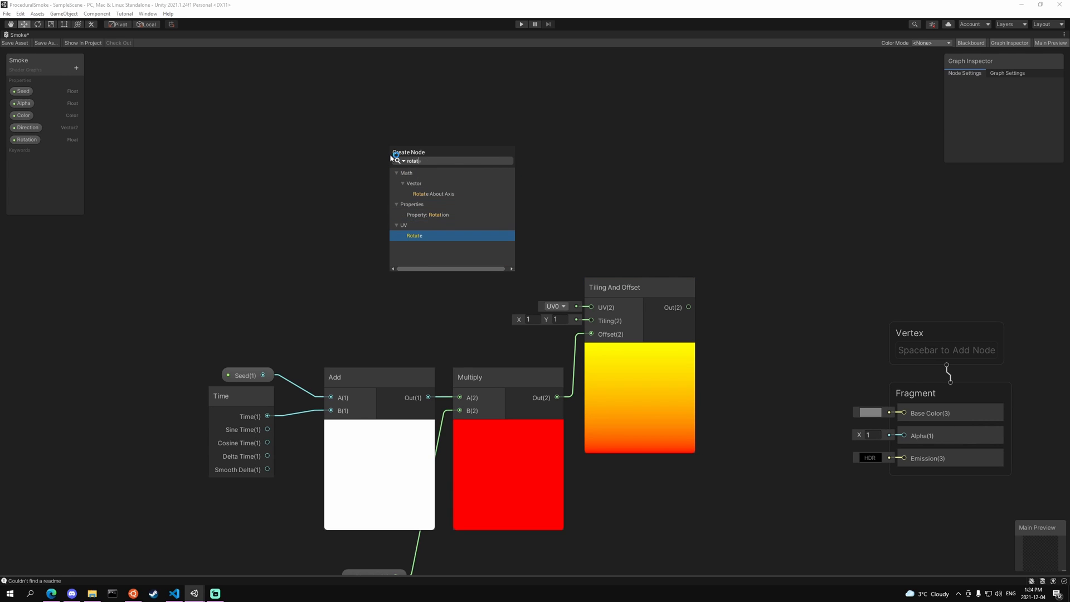
left_click(414, 235)
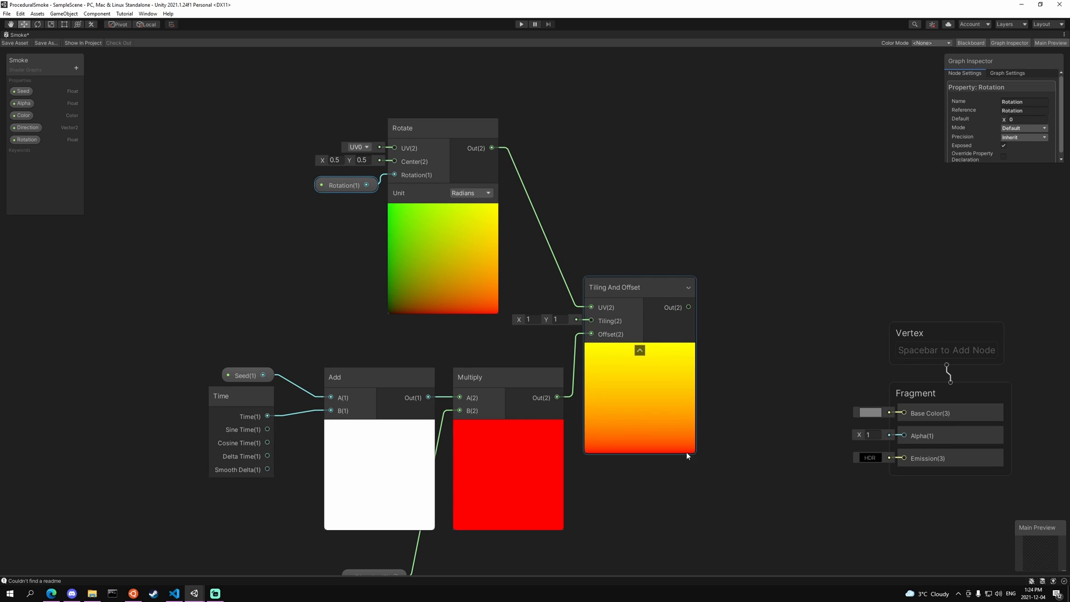
left_click(1024, 119)
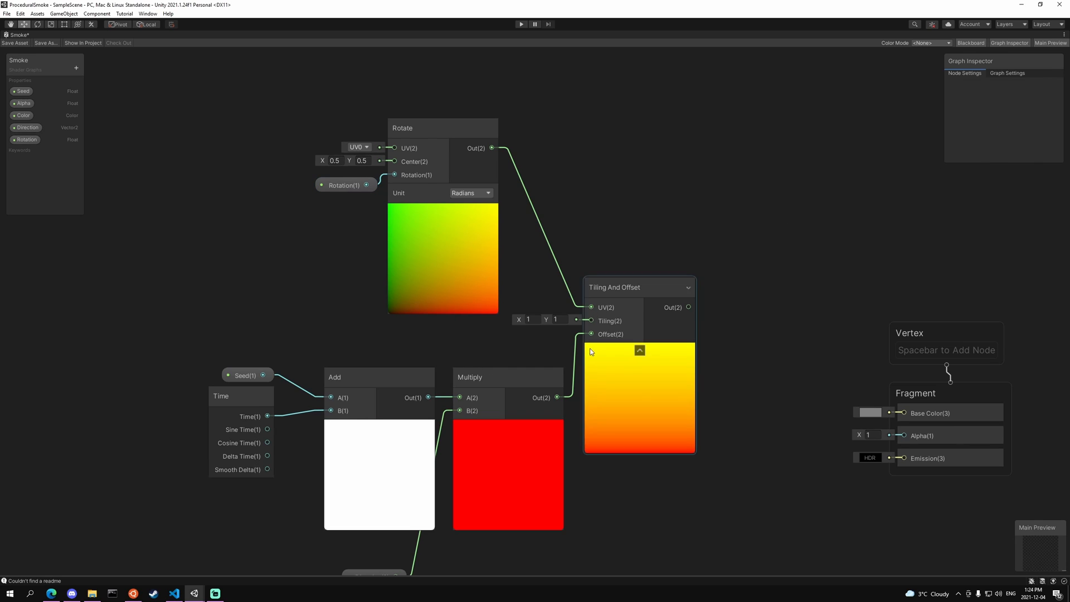
scroll("down", 3)
type("noise")
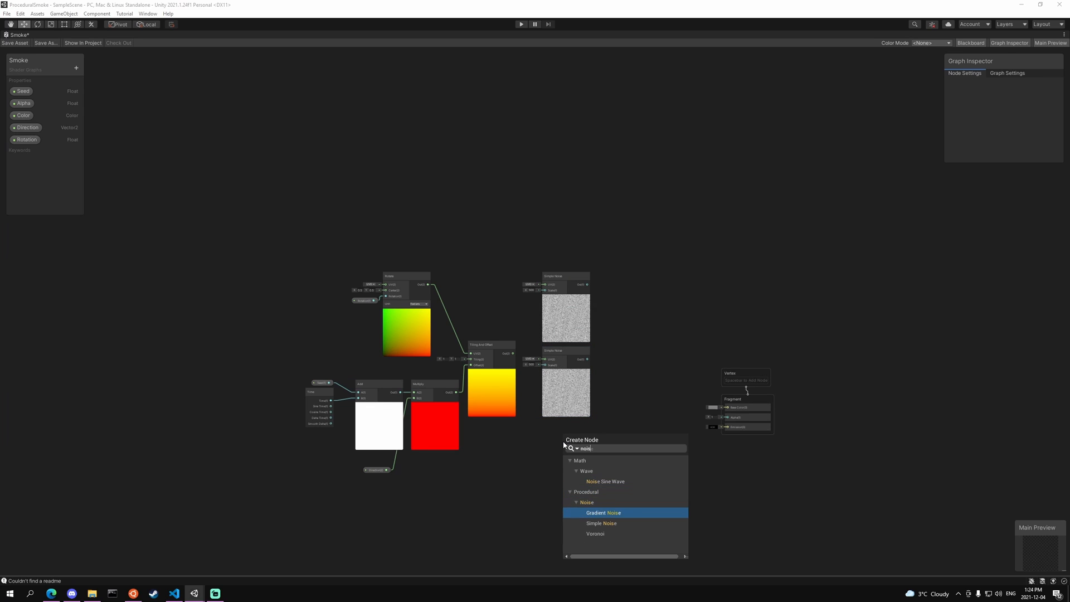
Add a Gradient Noise node and multiply it with the two Simple Noise layers
left_click(603, 512)
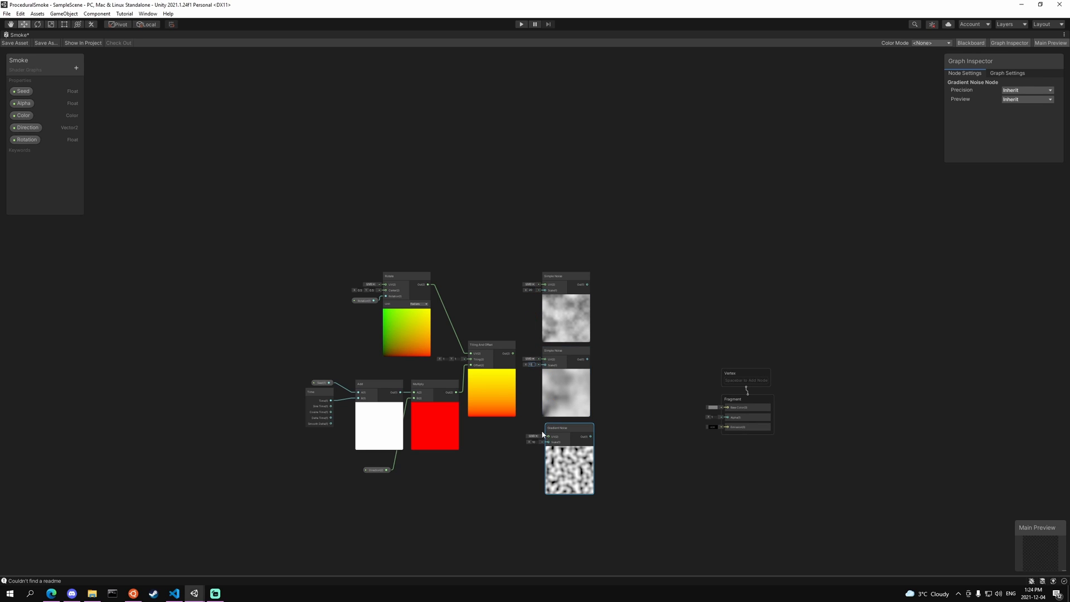
left_click(566, 428)
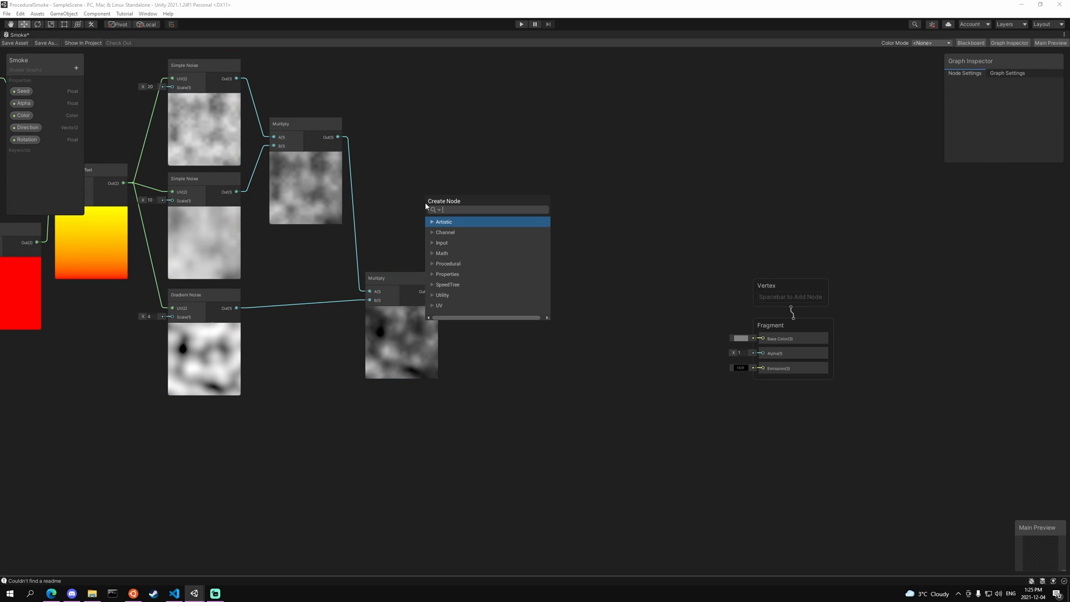
Sample the Default-Particle texture and multiply its RGBA with the combined noise
type("sim")
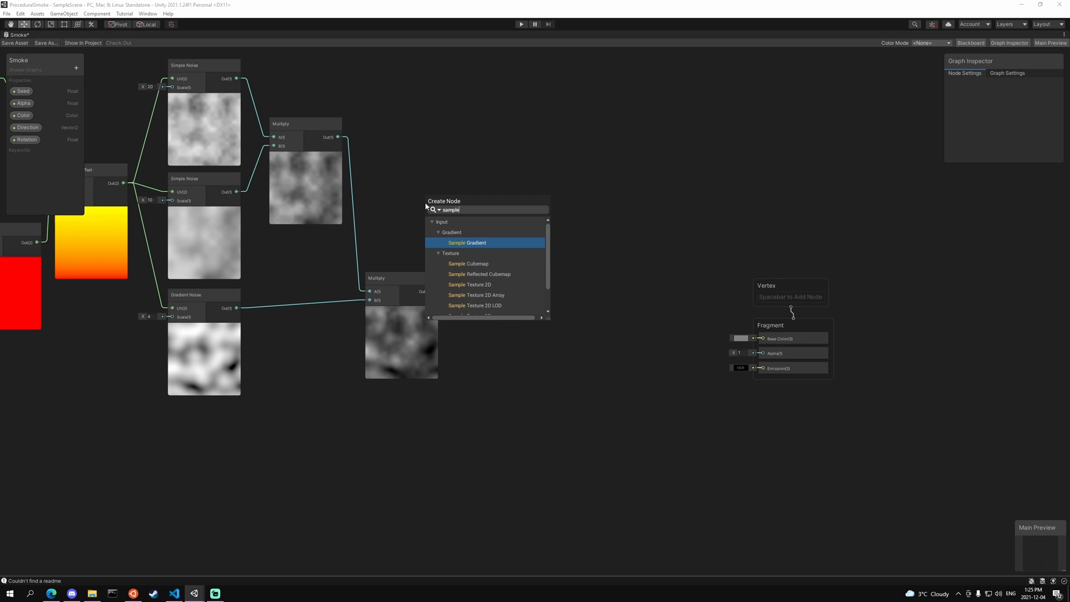
left_click(469, 285)
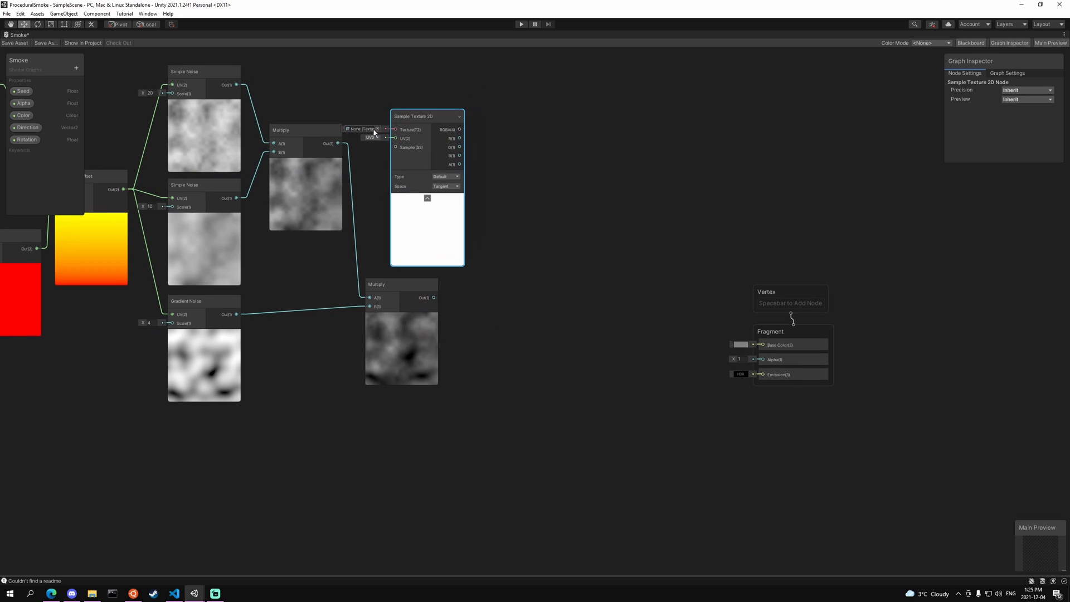
left_click(377, 128)
type("mul")
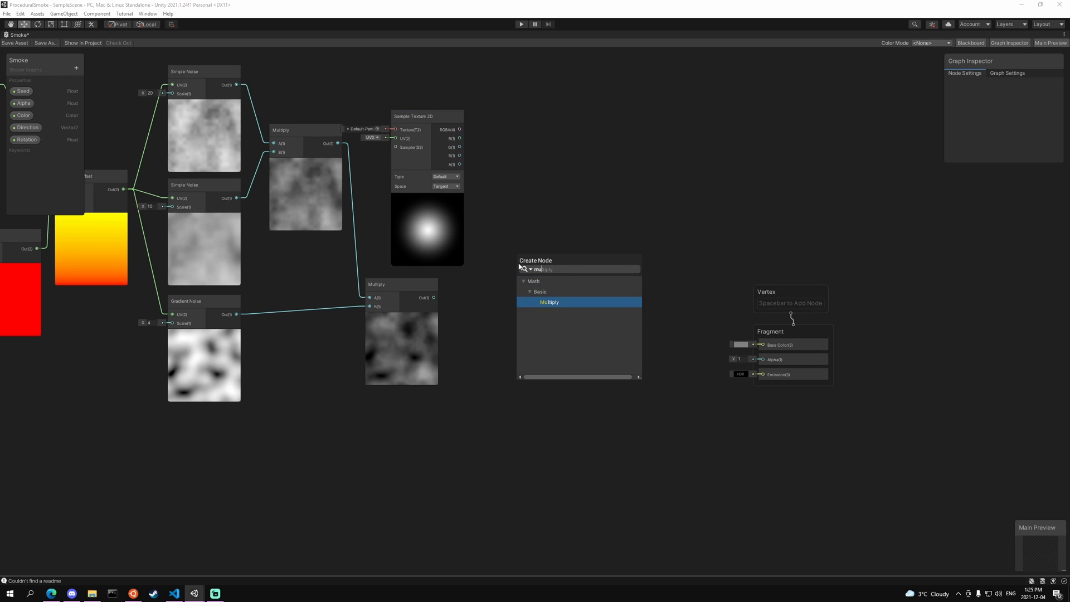
left_click(550, 302)
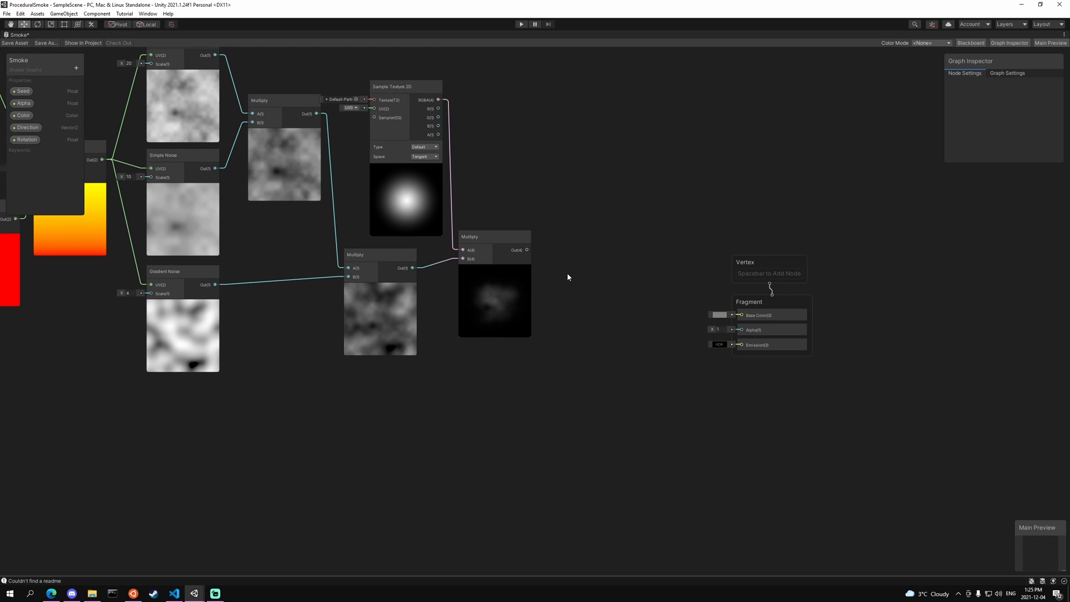
mouse_move(583, 273)
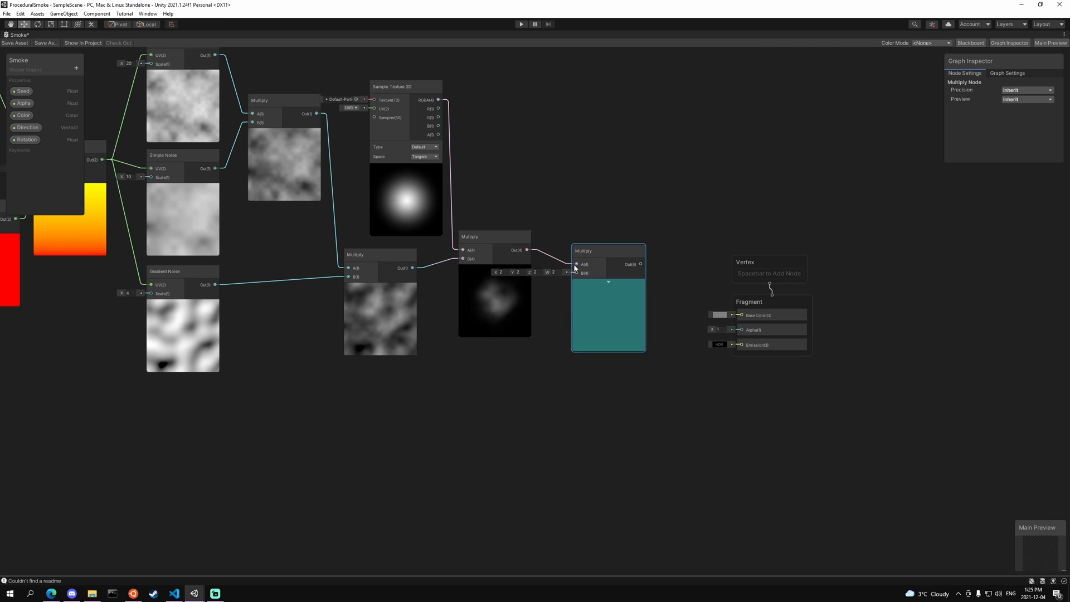
Add another Multiply node fed by the texture-masked noise output
left_click(24, 103)
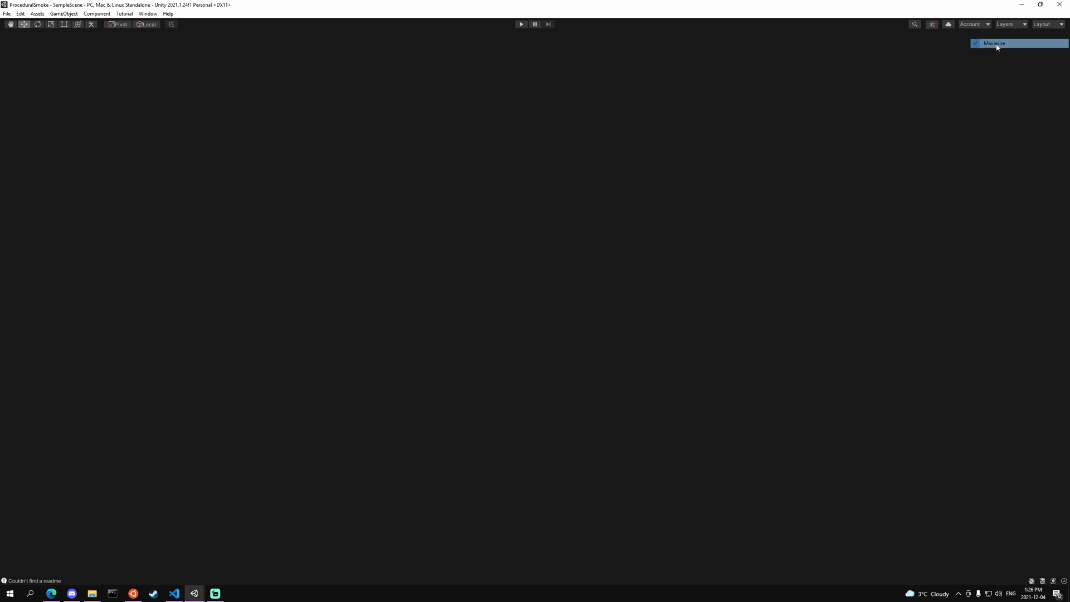
Restore the graph window and edit Size Over Life Time to hold, then drop to zero
left_click(994, 43)
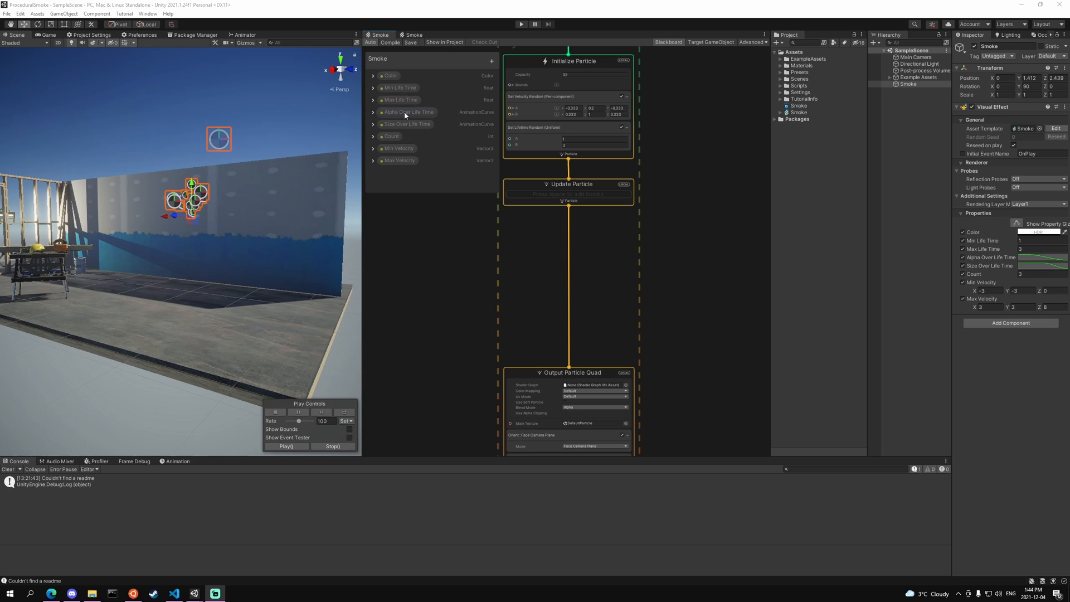
mouse_move(408, 127)
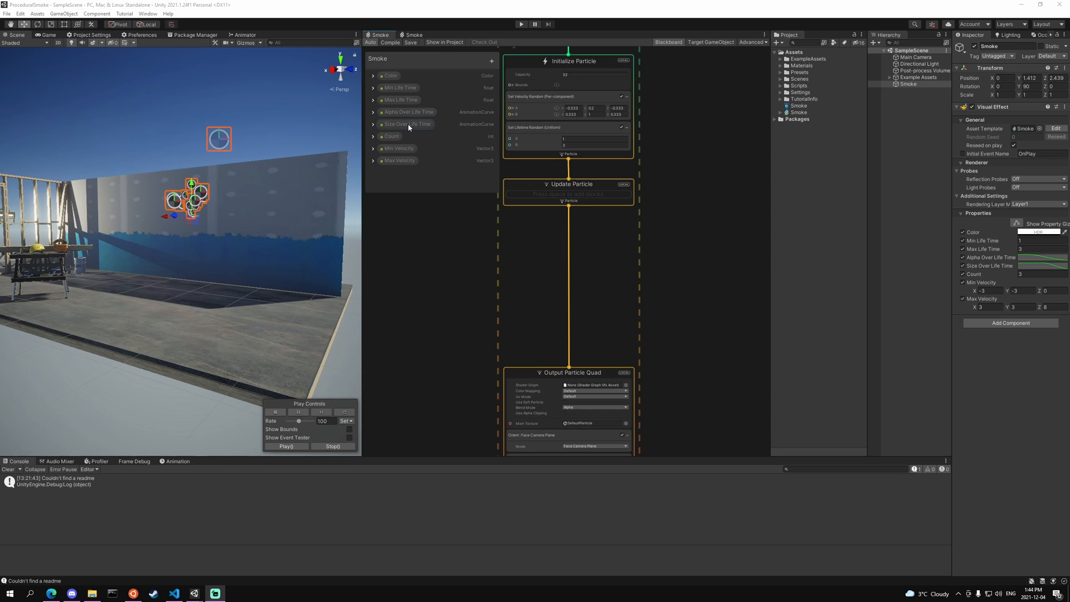
mouse_move(393, 161)
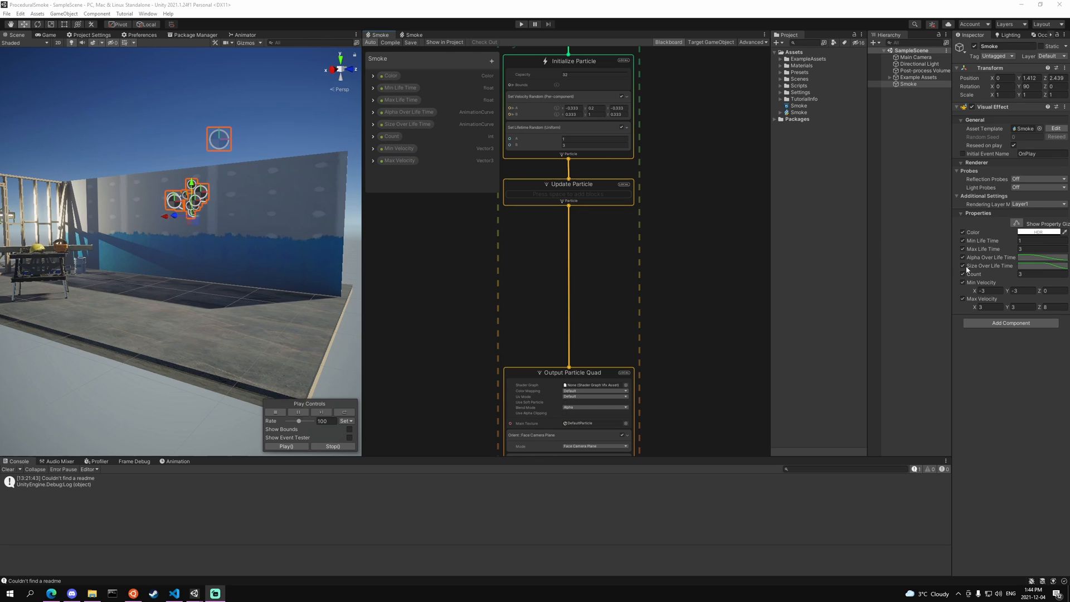
left_click(908, 83)
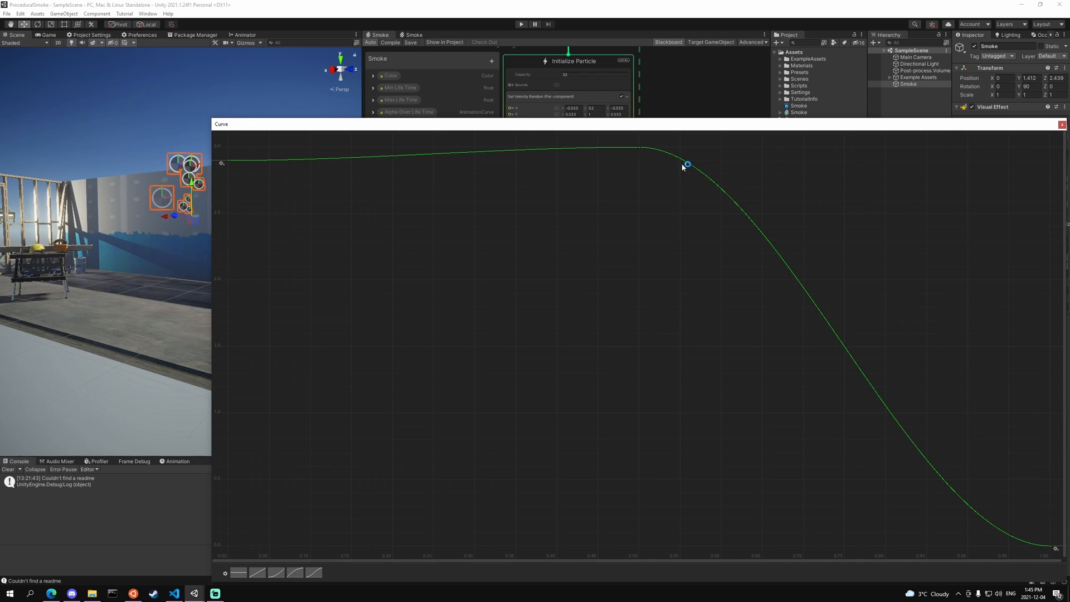
left_click(1062, 123)
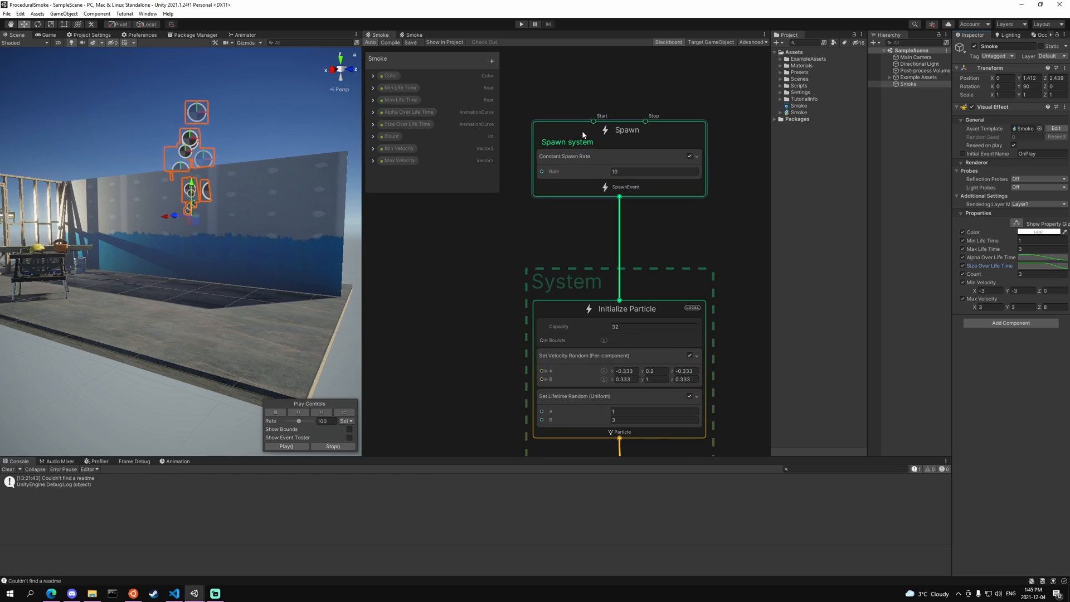
Add a Burst spawn block to the Spawn context
left_click(614, 156)
type("burs")
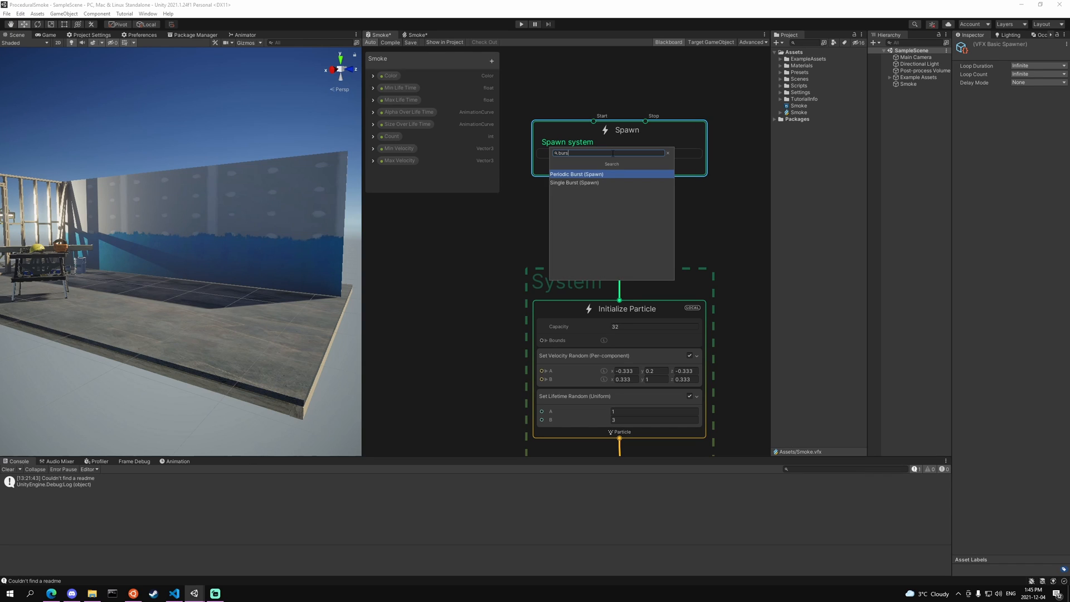
left_click(574, 182)
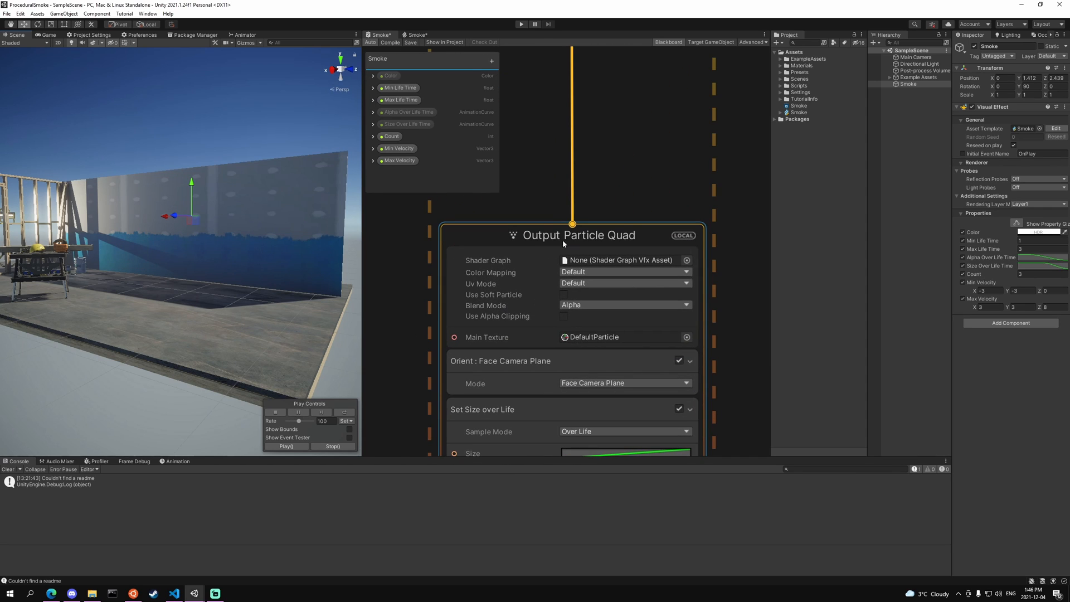
Assign the Smoke shader graph to the Output Particle Quad
left_click(687, 260)
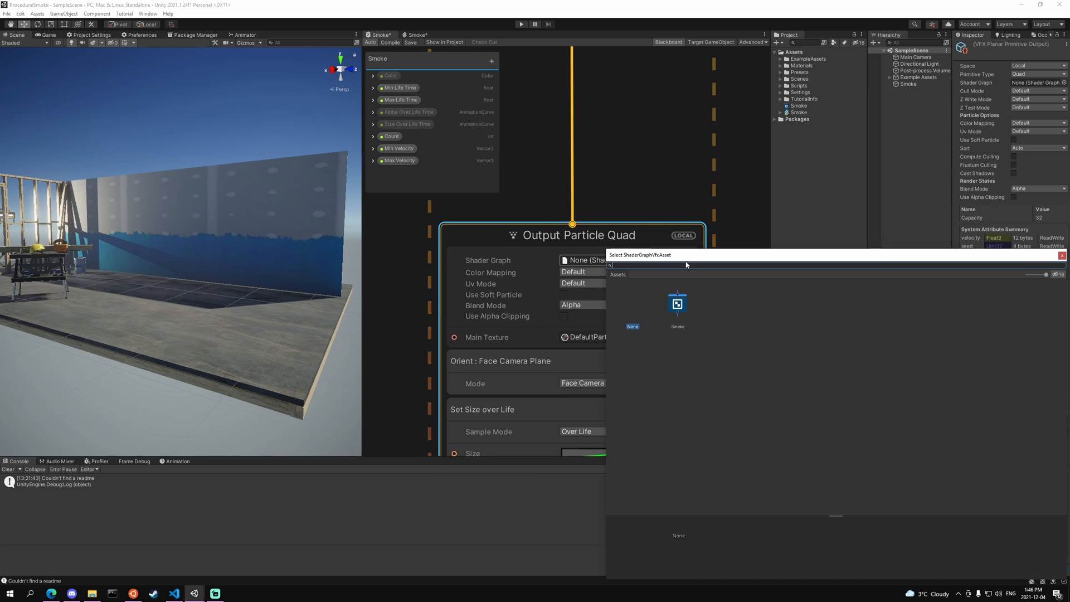
left_click(676, 304)
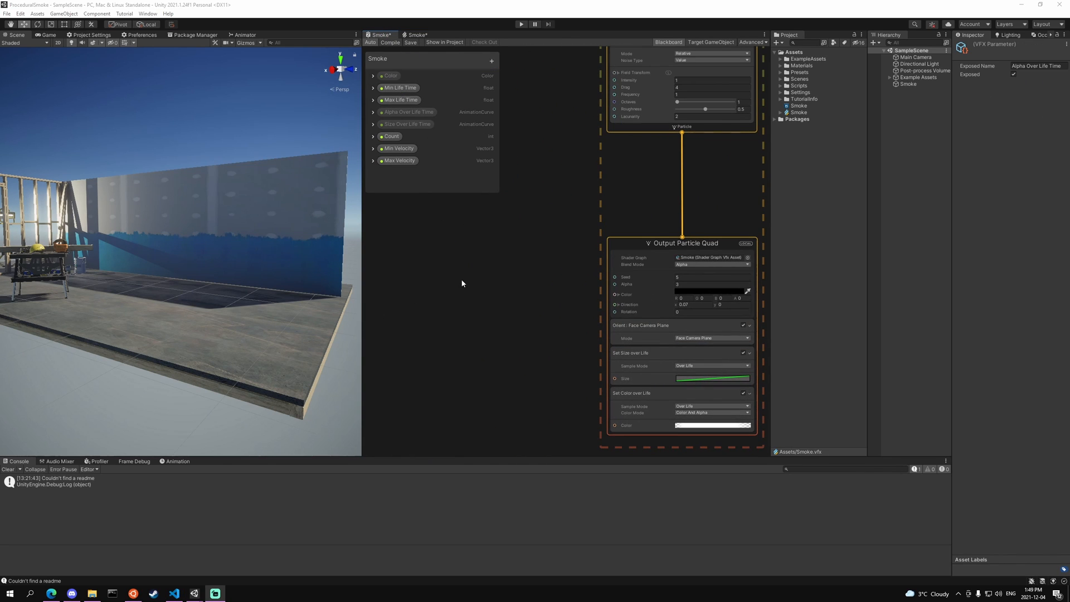
Add a Random Number node wired to the output's Seed, plus a Sample Curve node
right_click(462, 282)
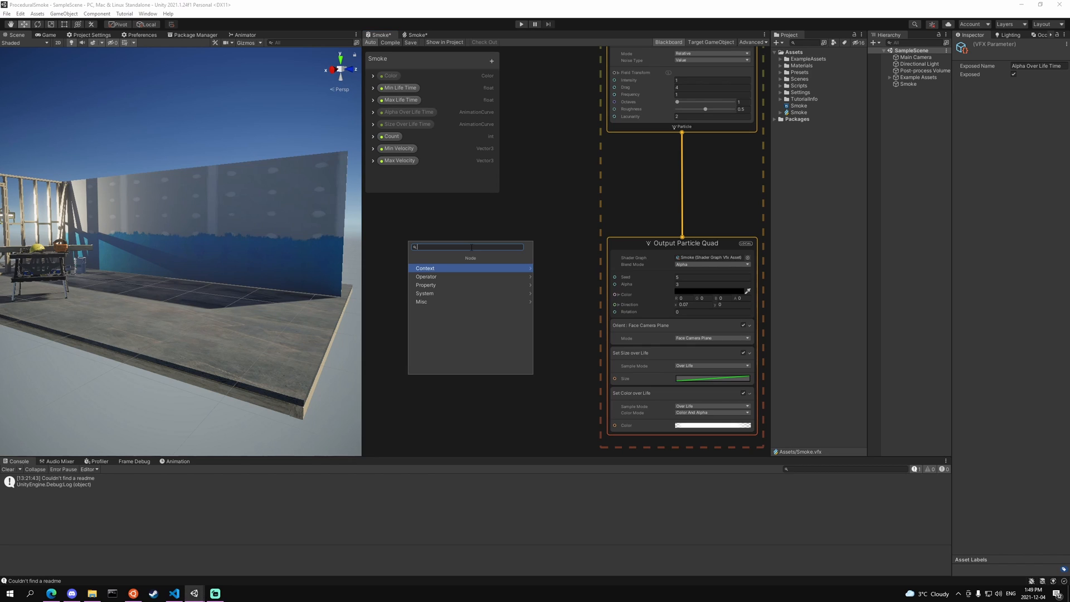
left_click(425, 267)
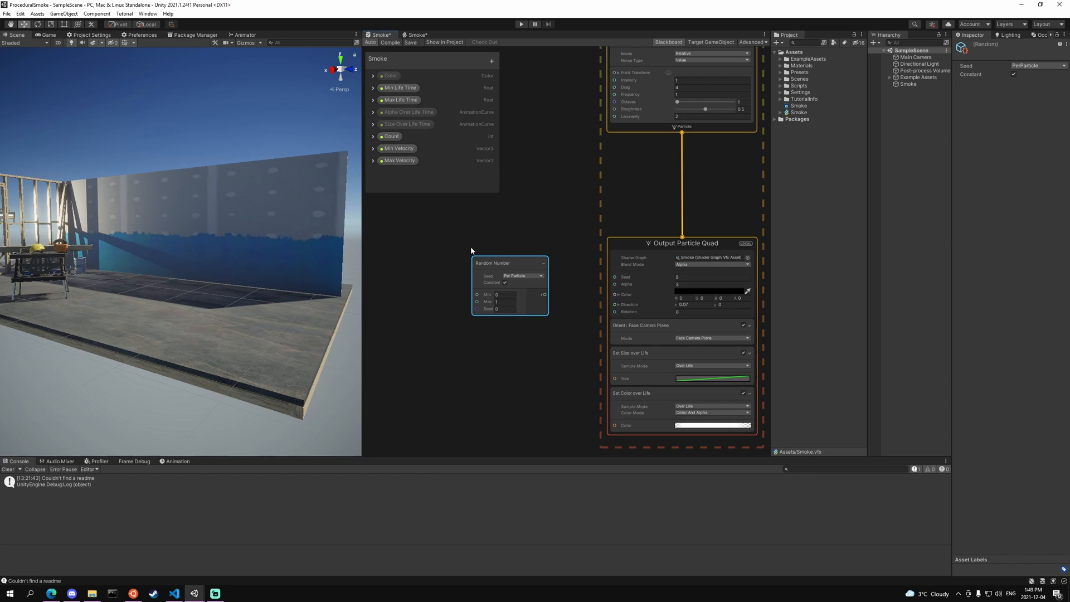
left_click(504, 301)
type("999")
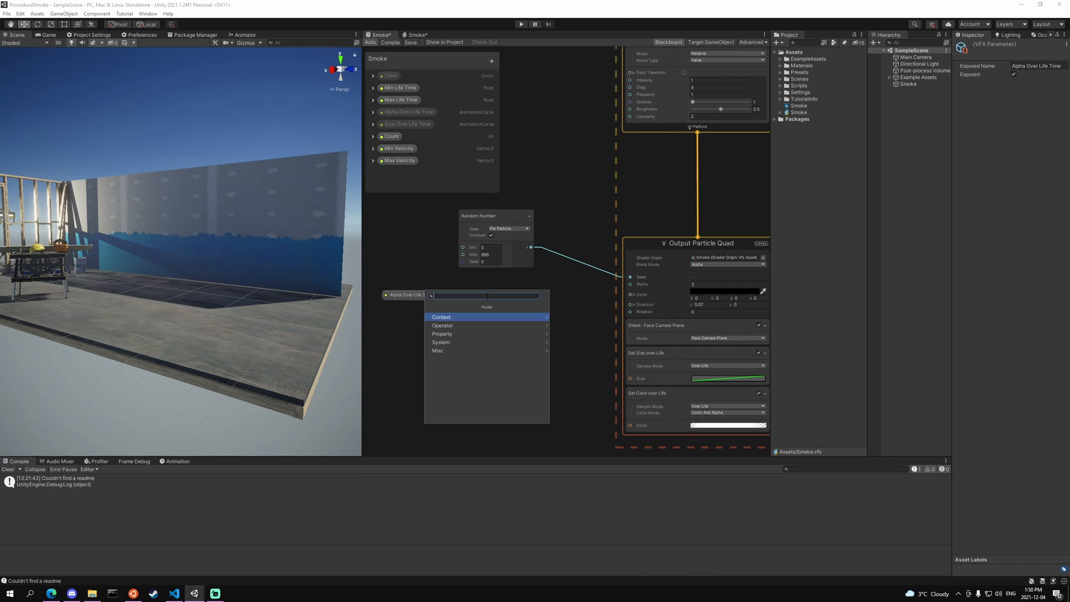
type("sample")
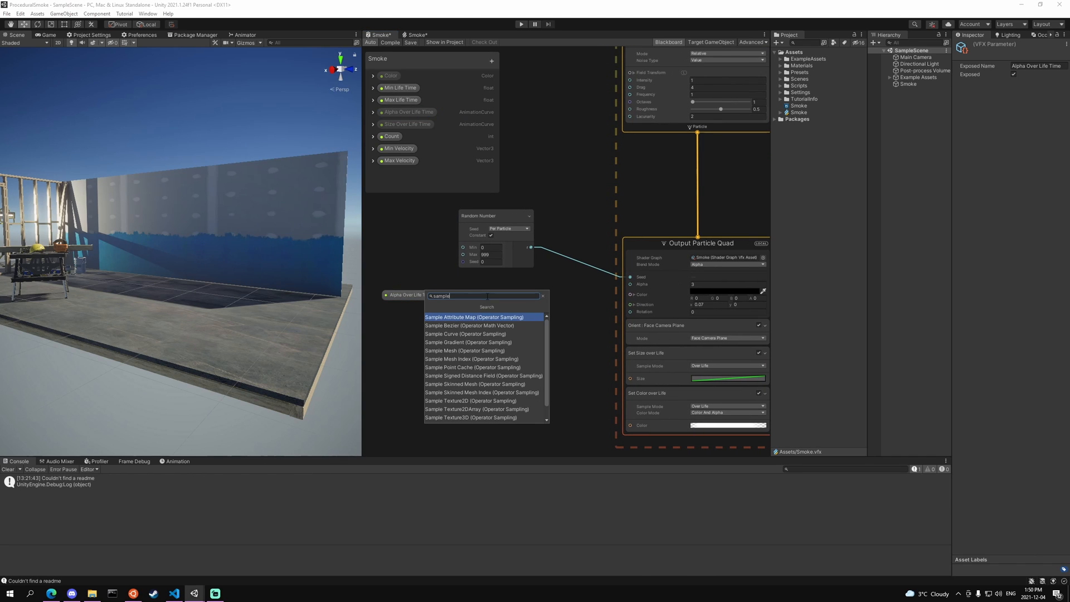
left_click(464, 334)
type("vec")
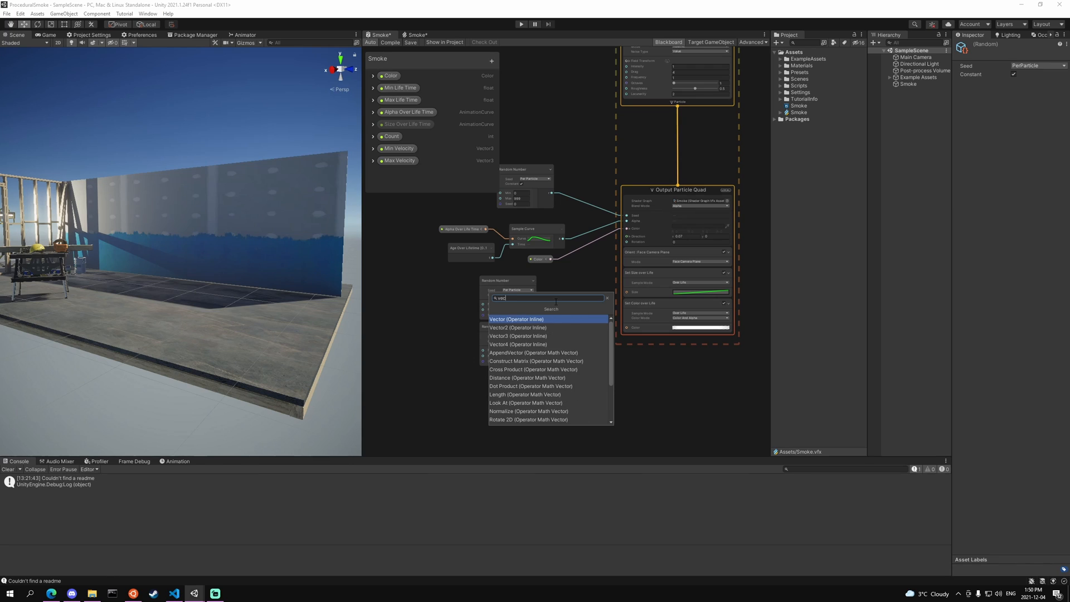
Add a Vector2 node for Direction and a third Random Number node for rotation
left_click(518, 328)
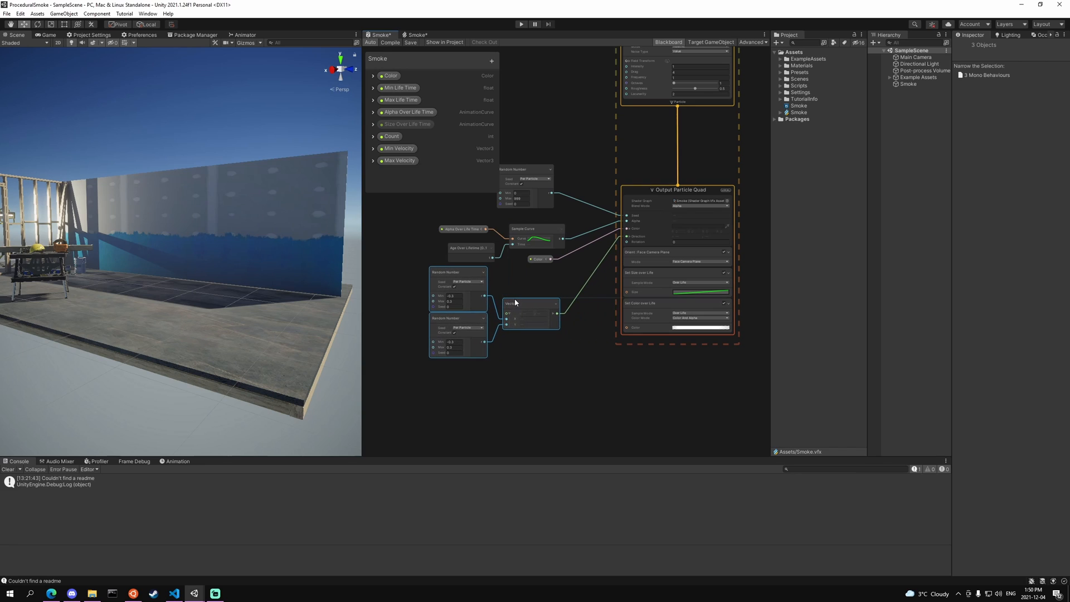
mouse_move(364, 181)
type("r")
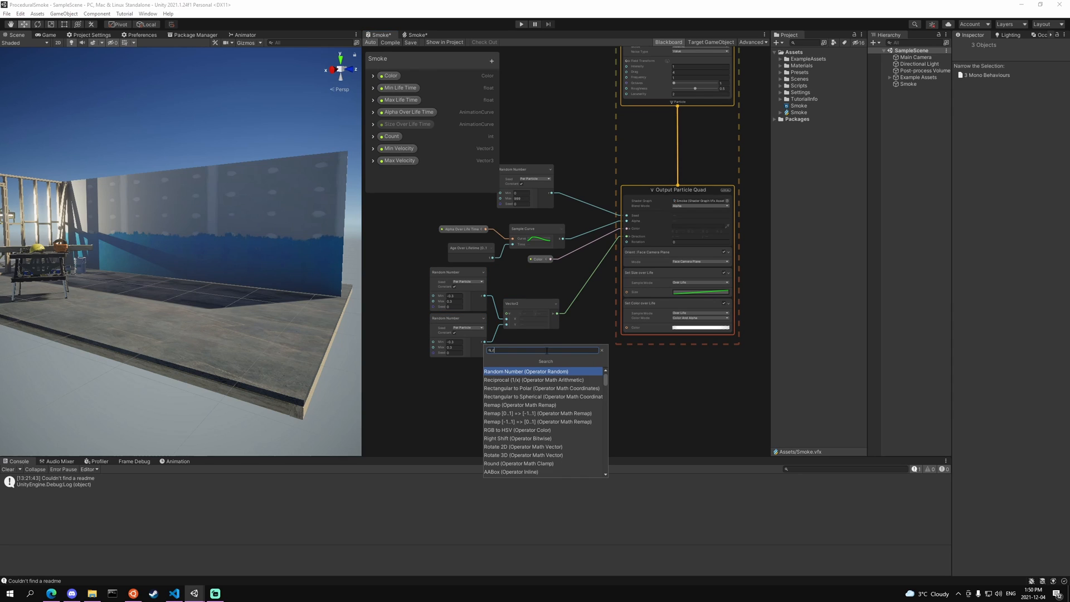
left_click(526, 371)
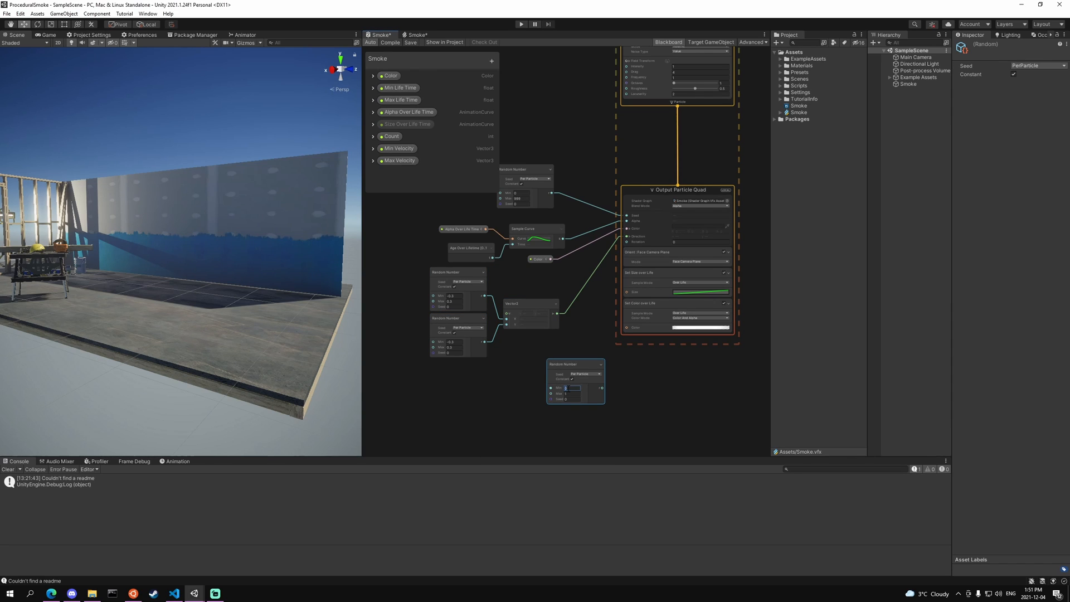
mouse_move(565, 388)
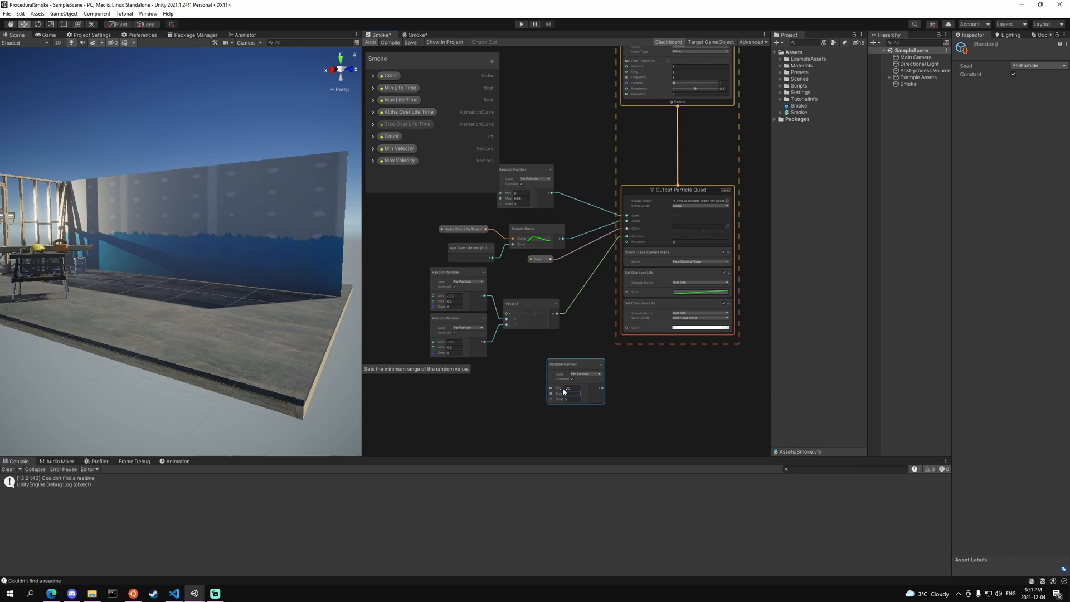
mouse_move(604, 392)
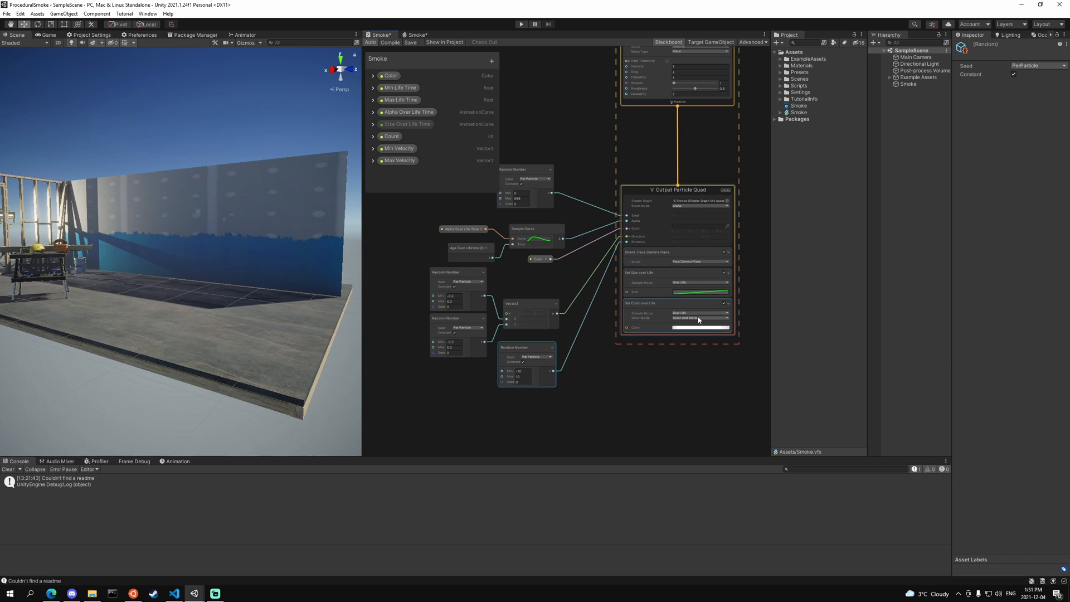
Replace the Set Size over Life block with an age-sampled Size Over Life Time curve
left_click(678, 282)
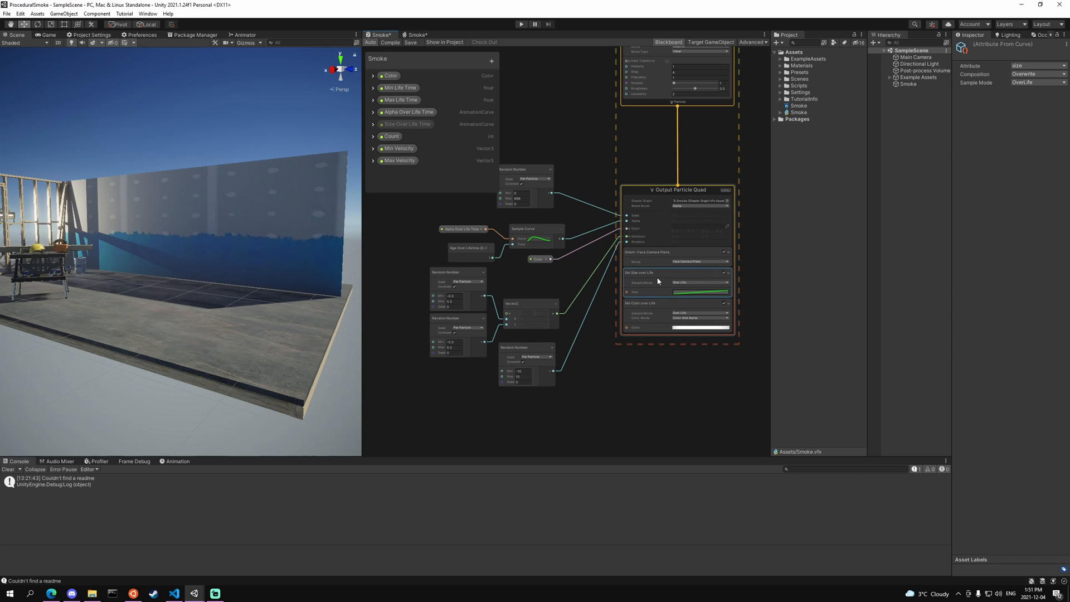
left_click(676, 190)
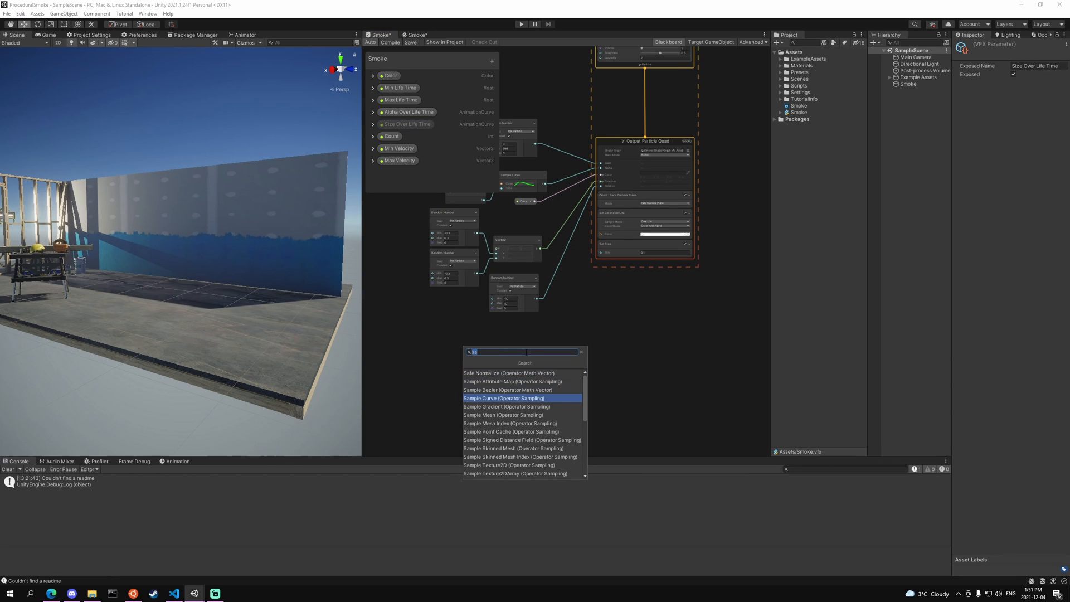
left_click(504, 398)
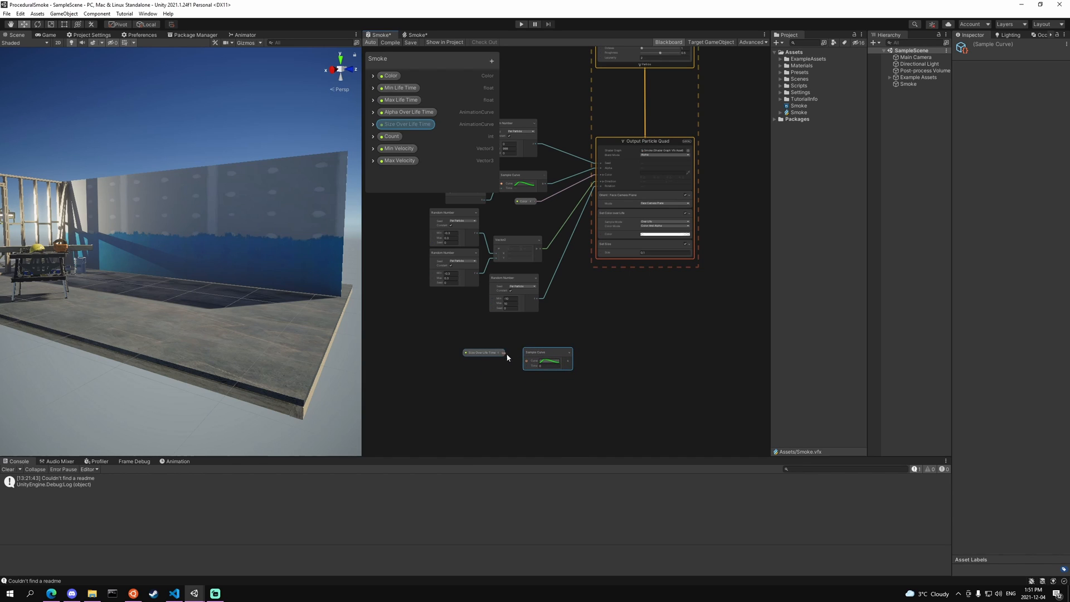
left_click(504, 353)
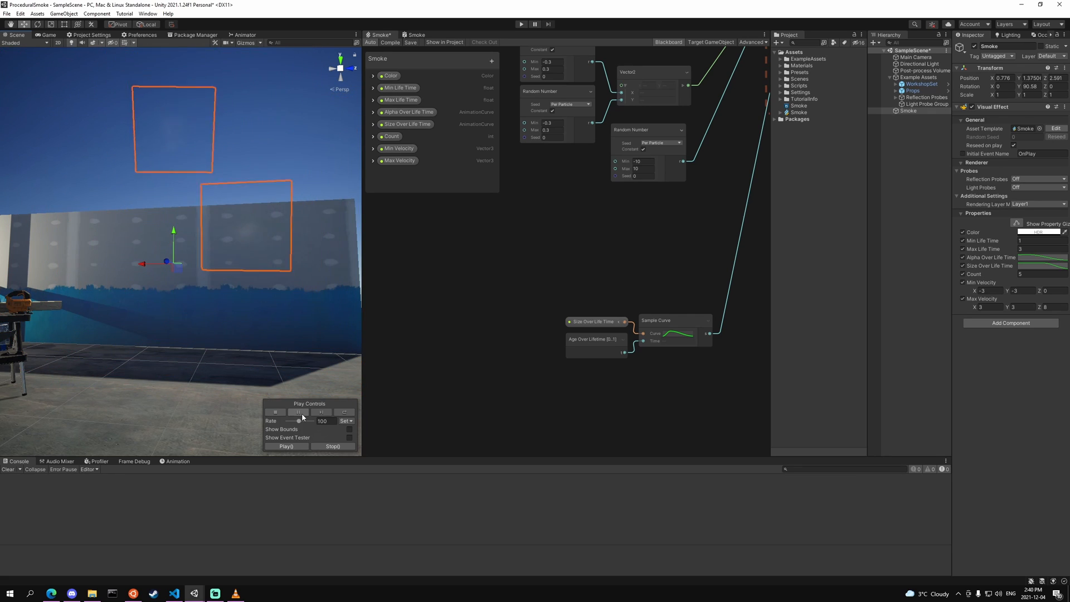
Add a particle position attribute, a Main Camera node, and a Distance node
left_click(520, 24)
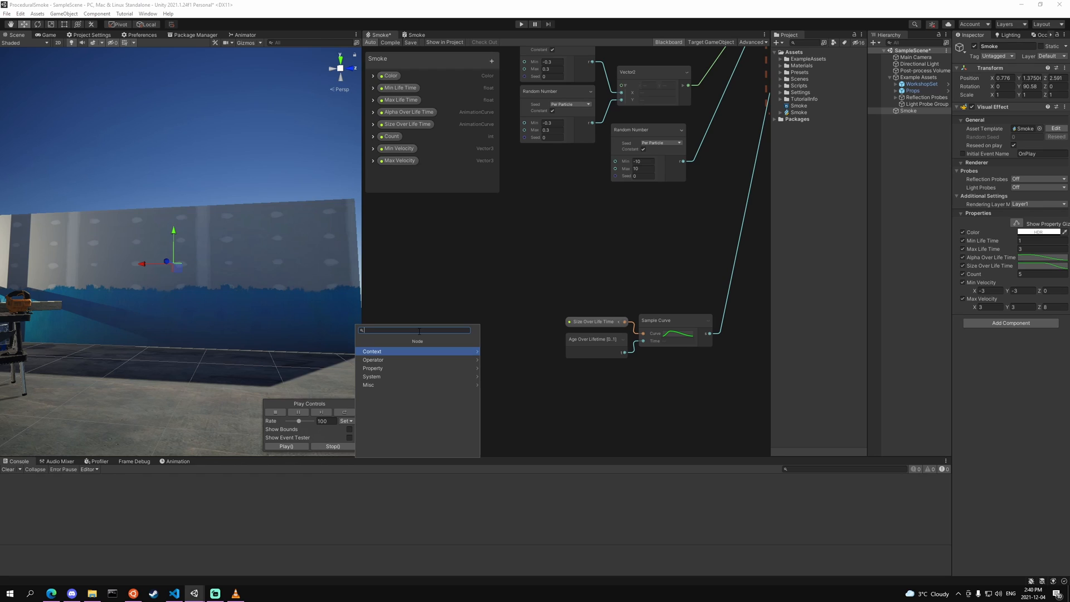
type("pos")
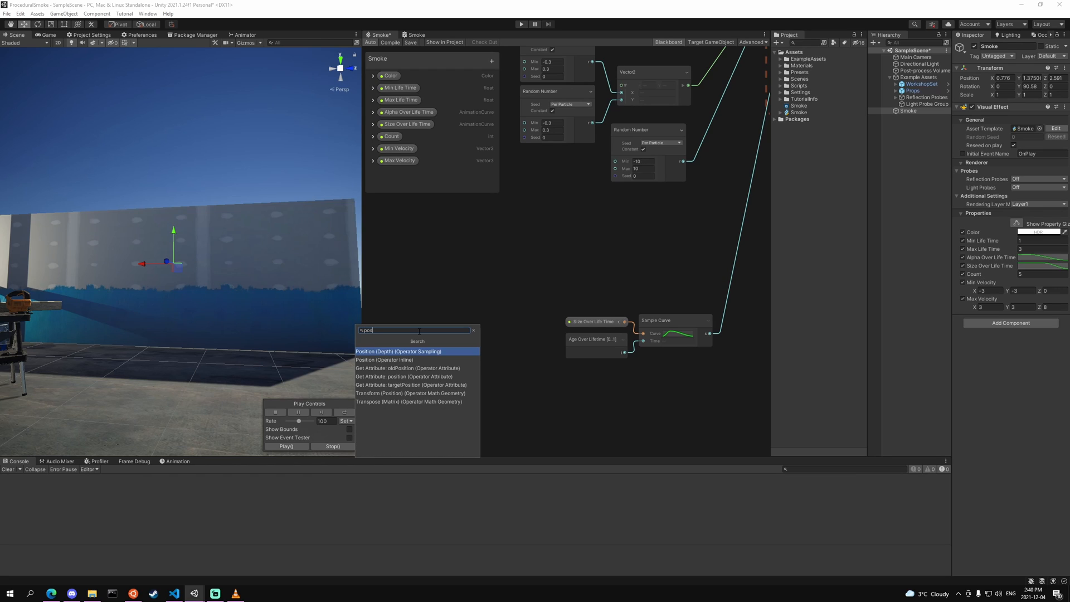
left_click(404, 376)
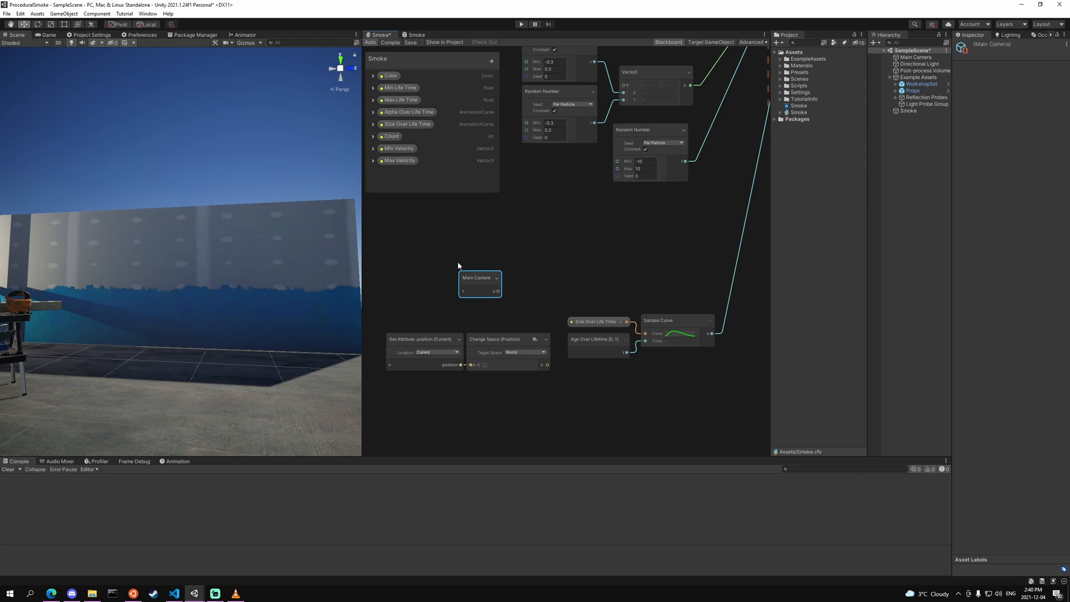
left_click(463, 292)
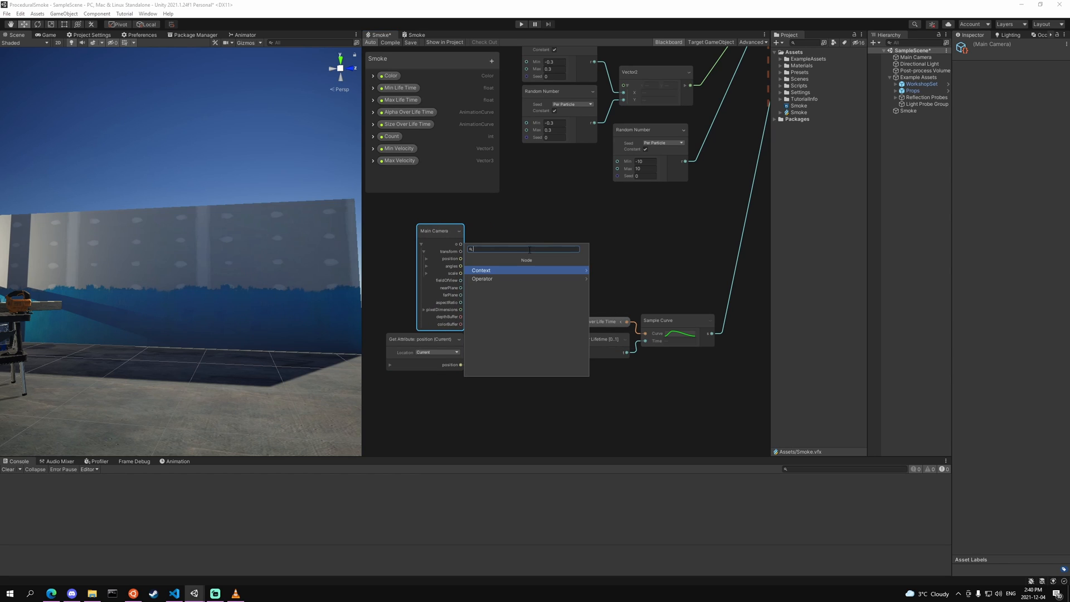
type("dist")
type("rem")
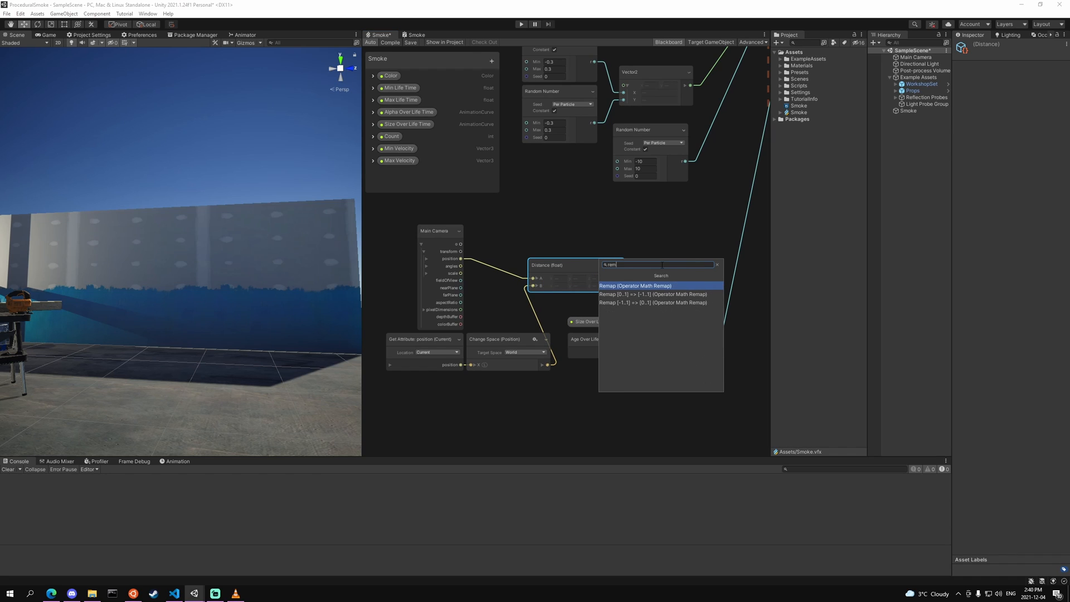
Remap the camera distance, multiply it by the size curve, and feed Set Size
left_click(635, 285)
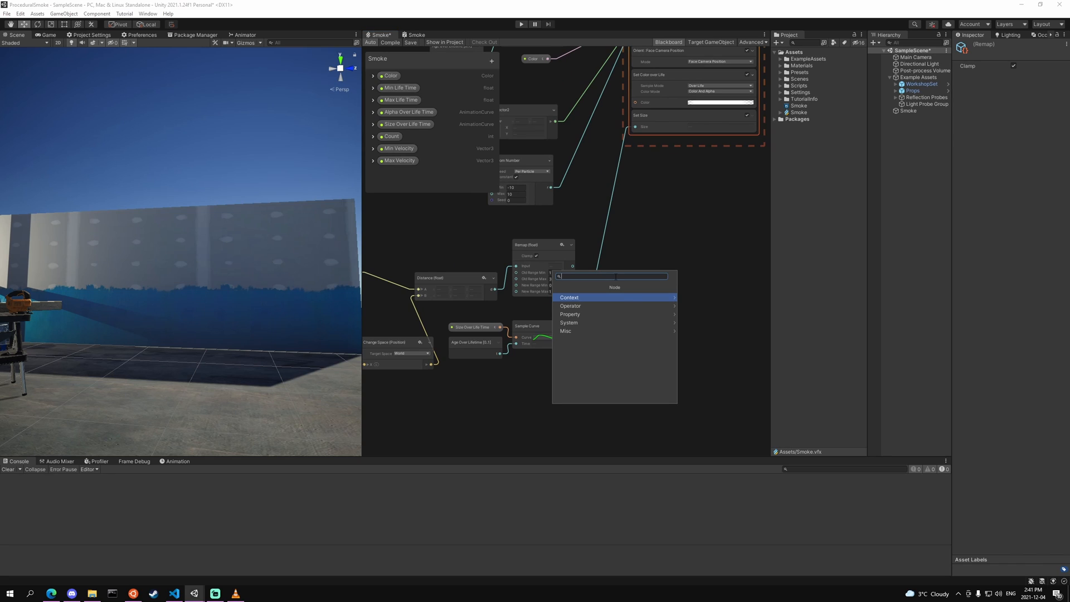
left_click(569, 313)
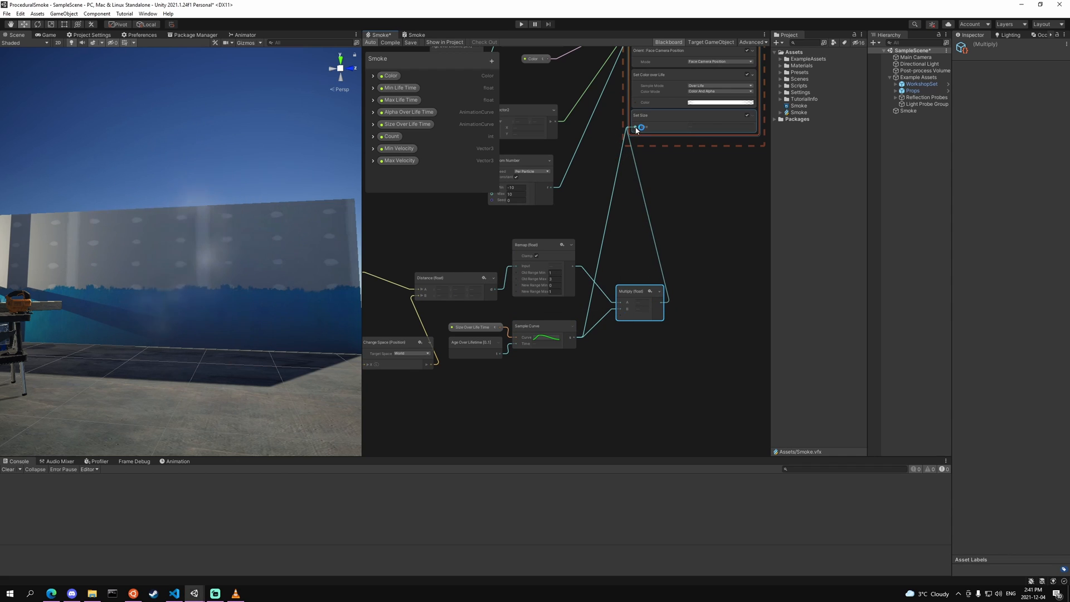
left_click(915, 57)
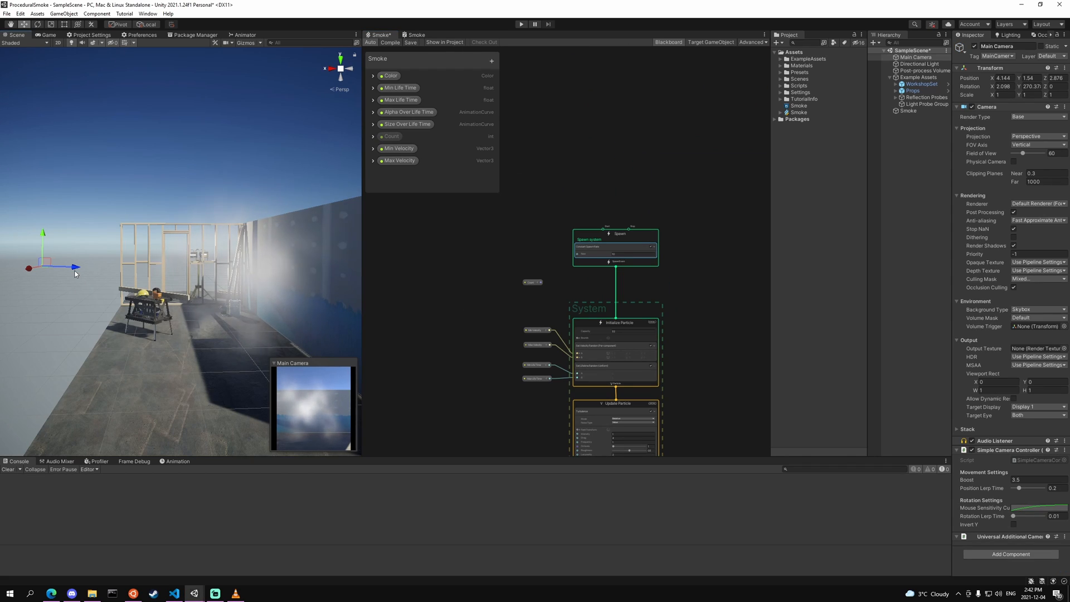